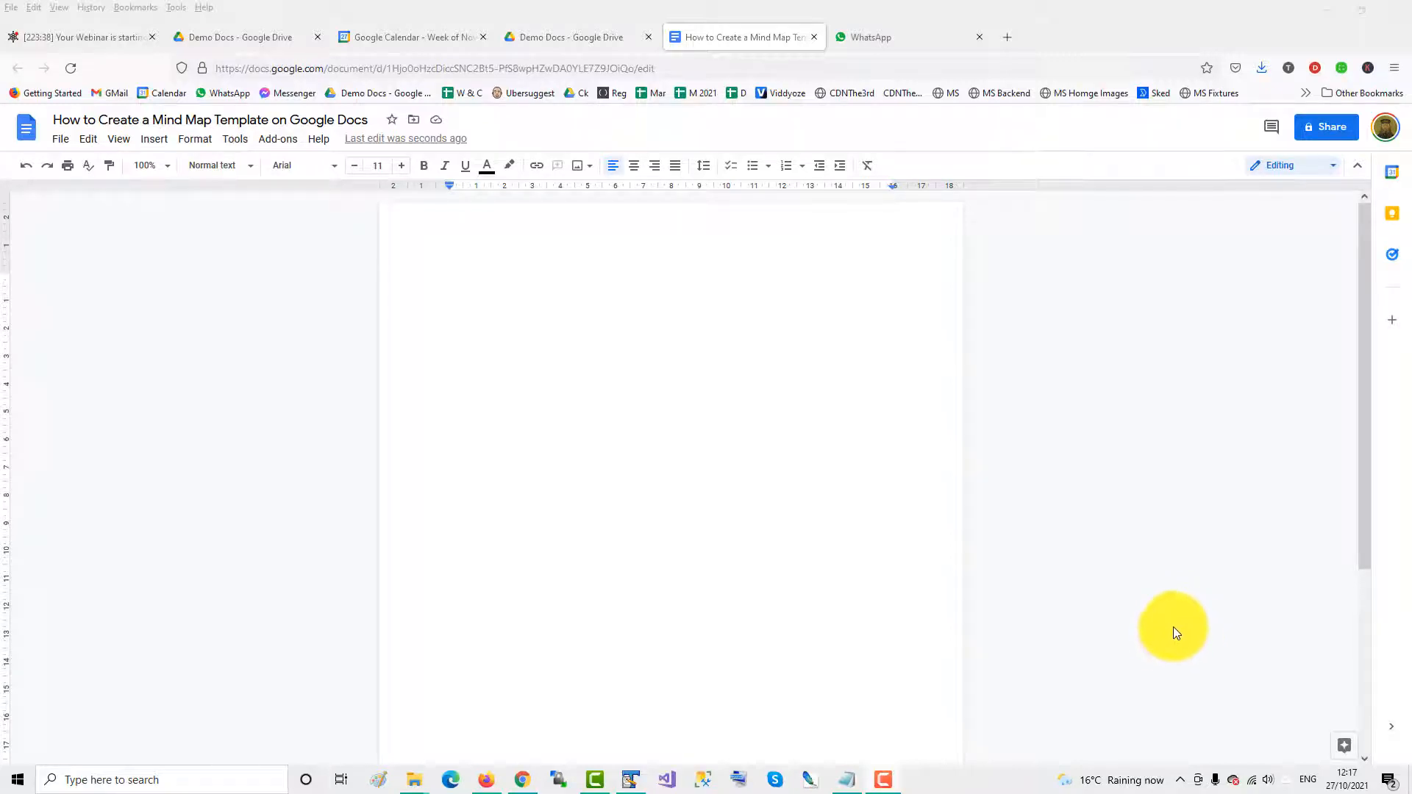
mouse_move(282, 190)
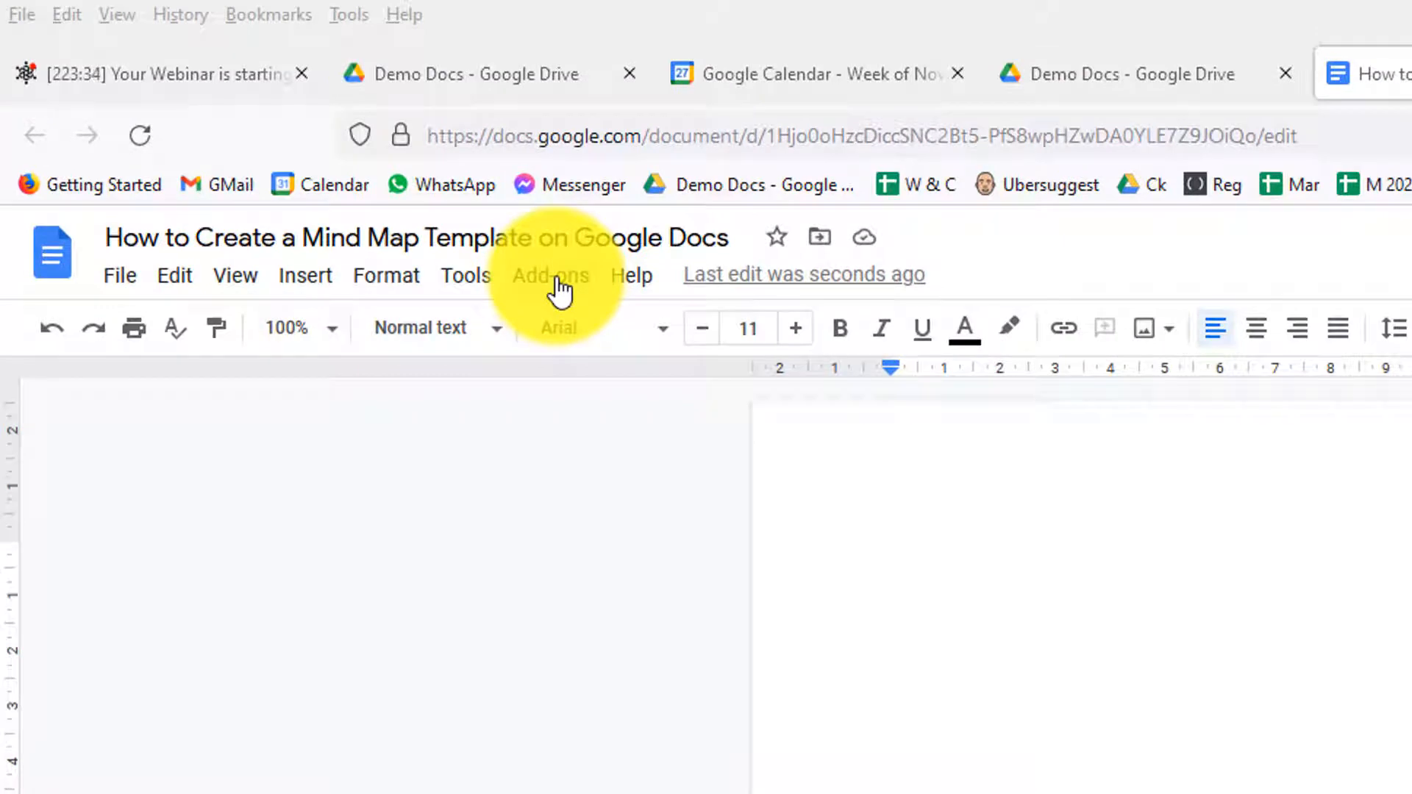
Reach the Google Workspace Marketplace via Add-ons > Get add-ons.
click(550, 275)
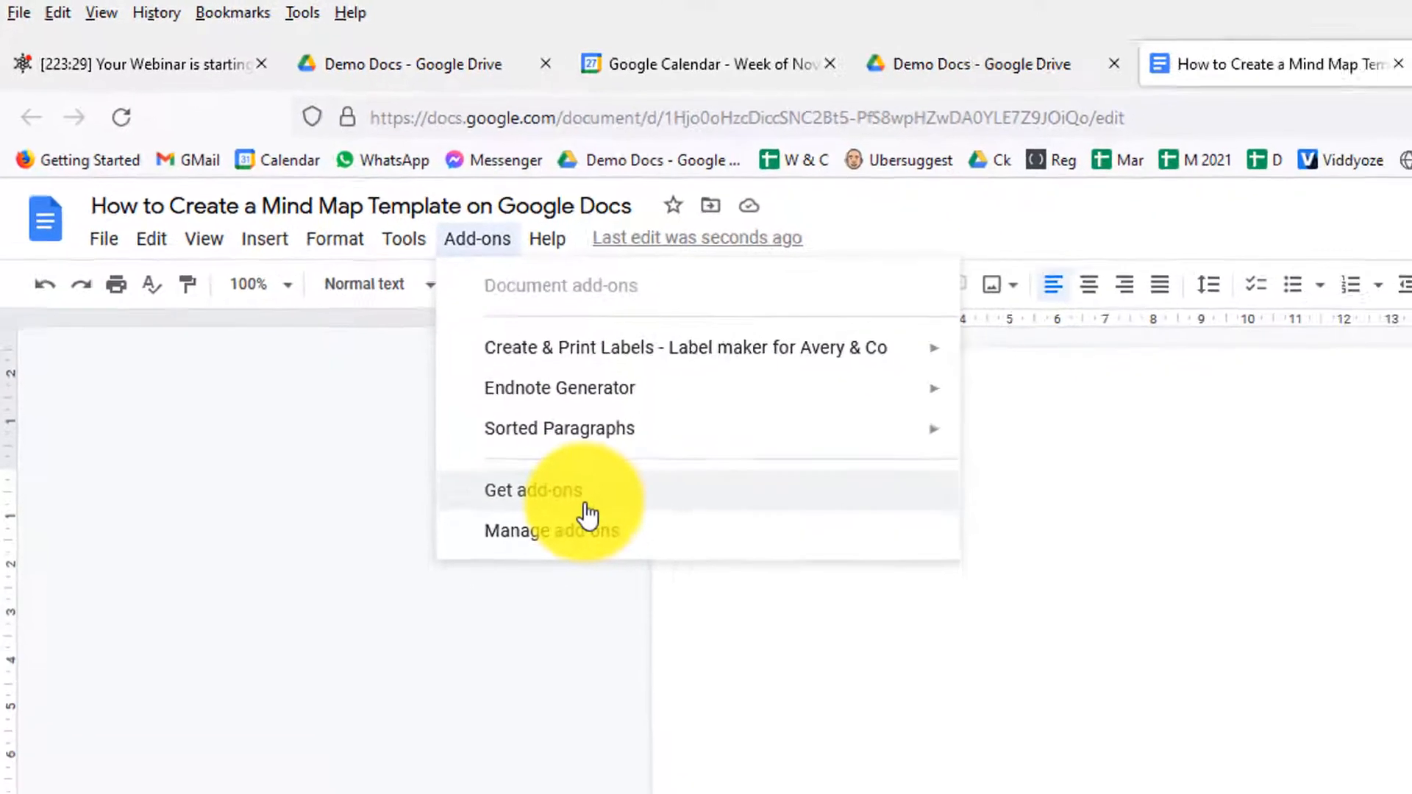
click(533, 490)
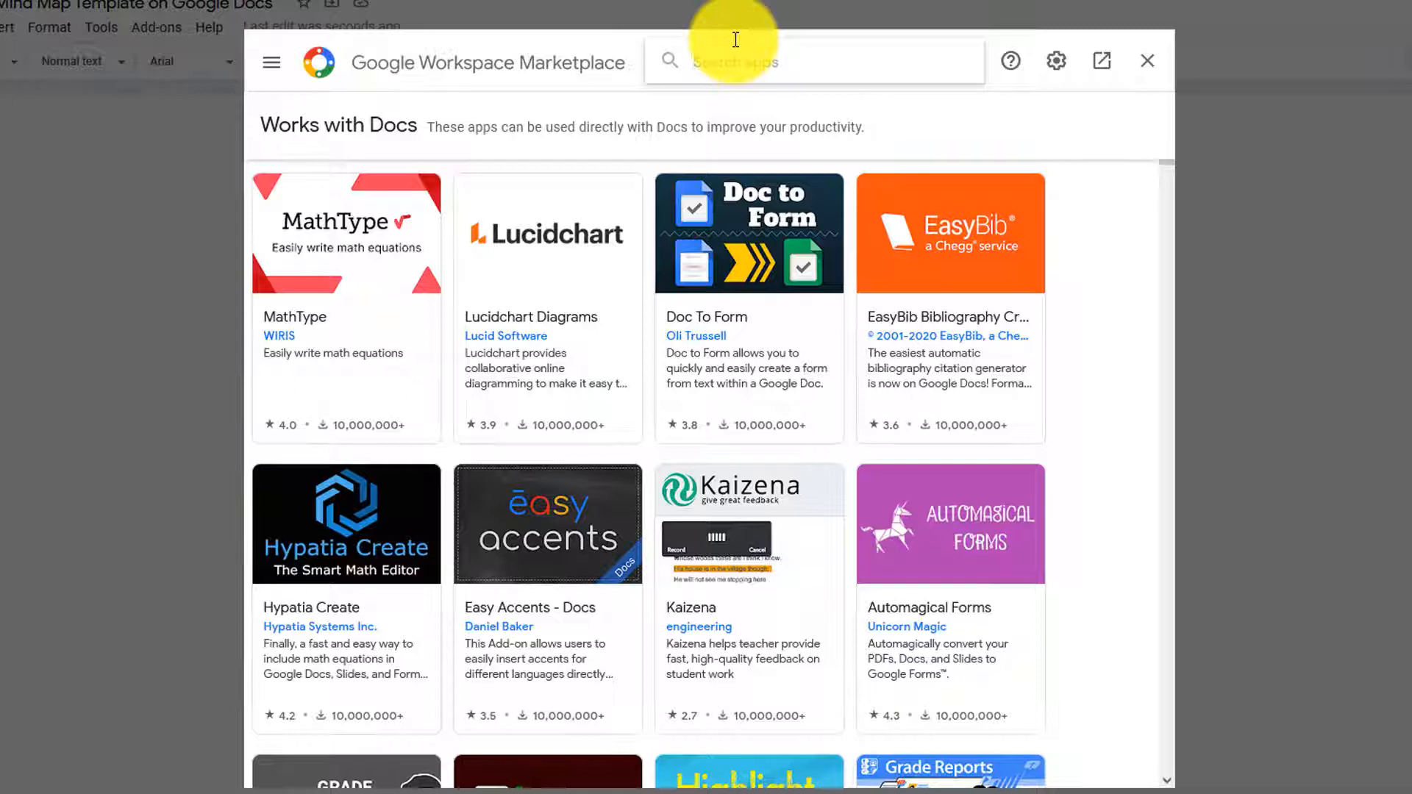
Search the marketplace for 'mind' and go to the Creately Diagrams listing.
text(mind maps)
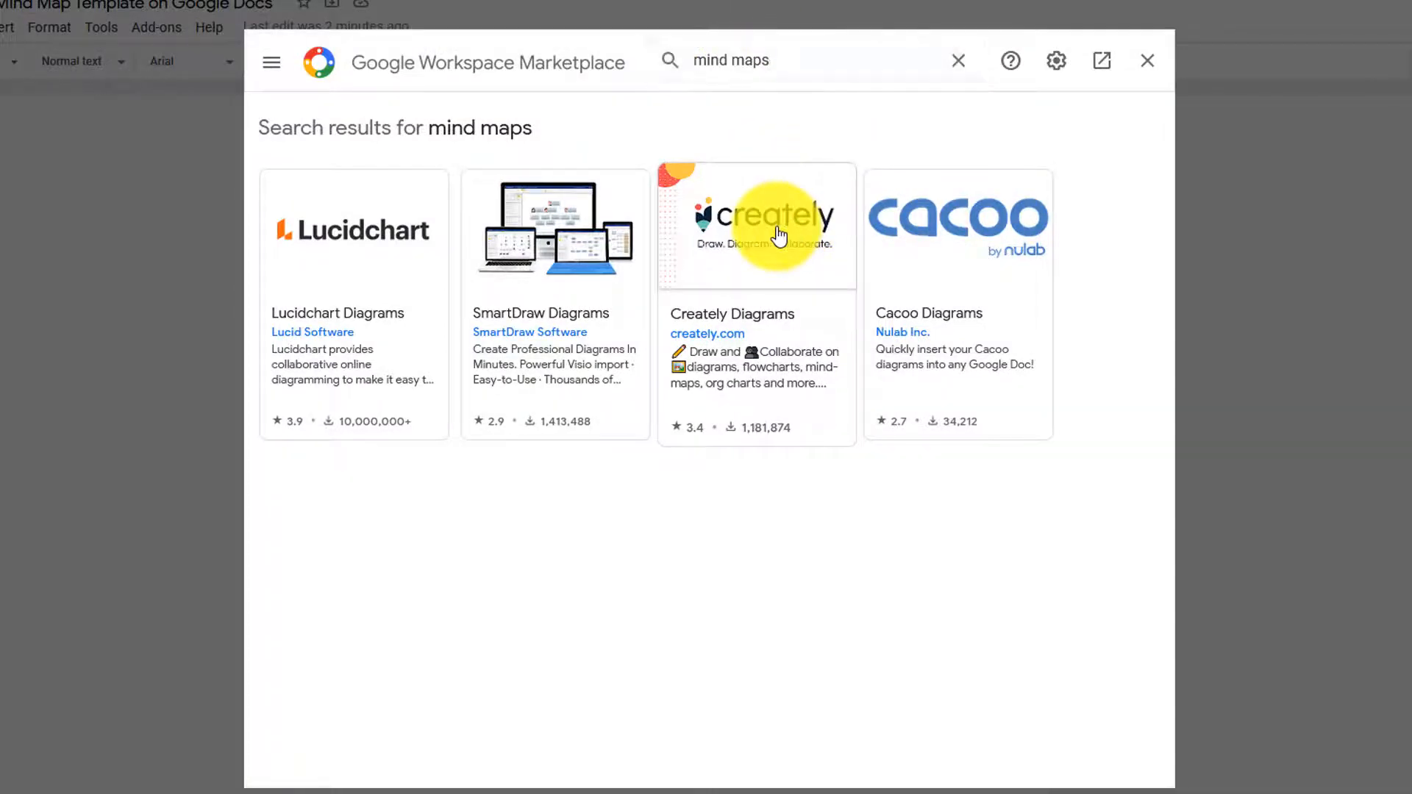
click(757, 225)
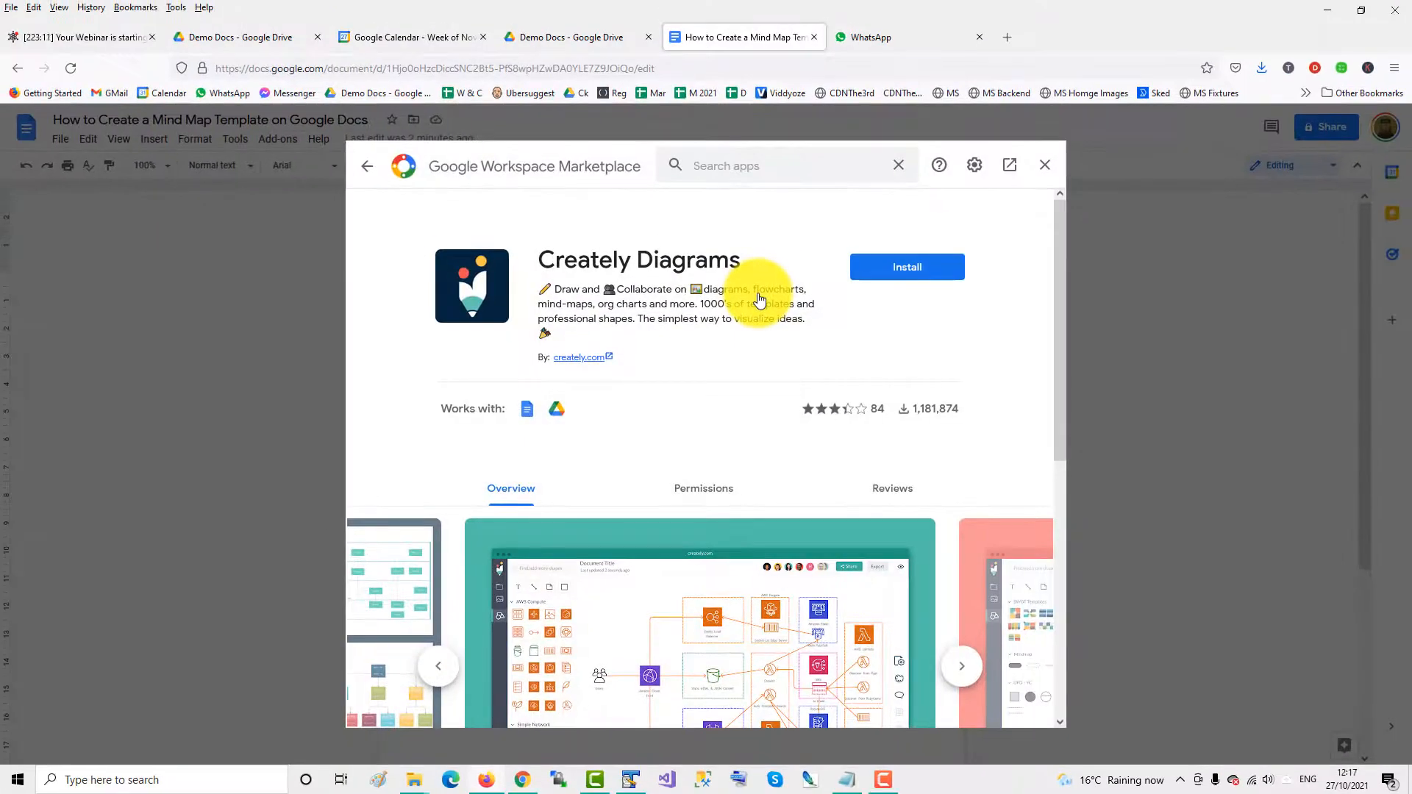
mouse_move(784, 279)
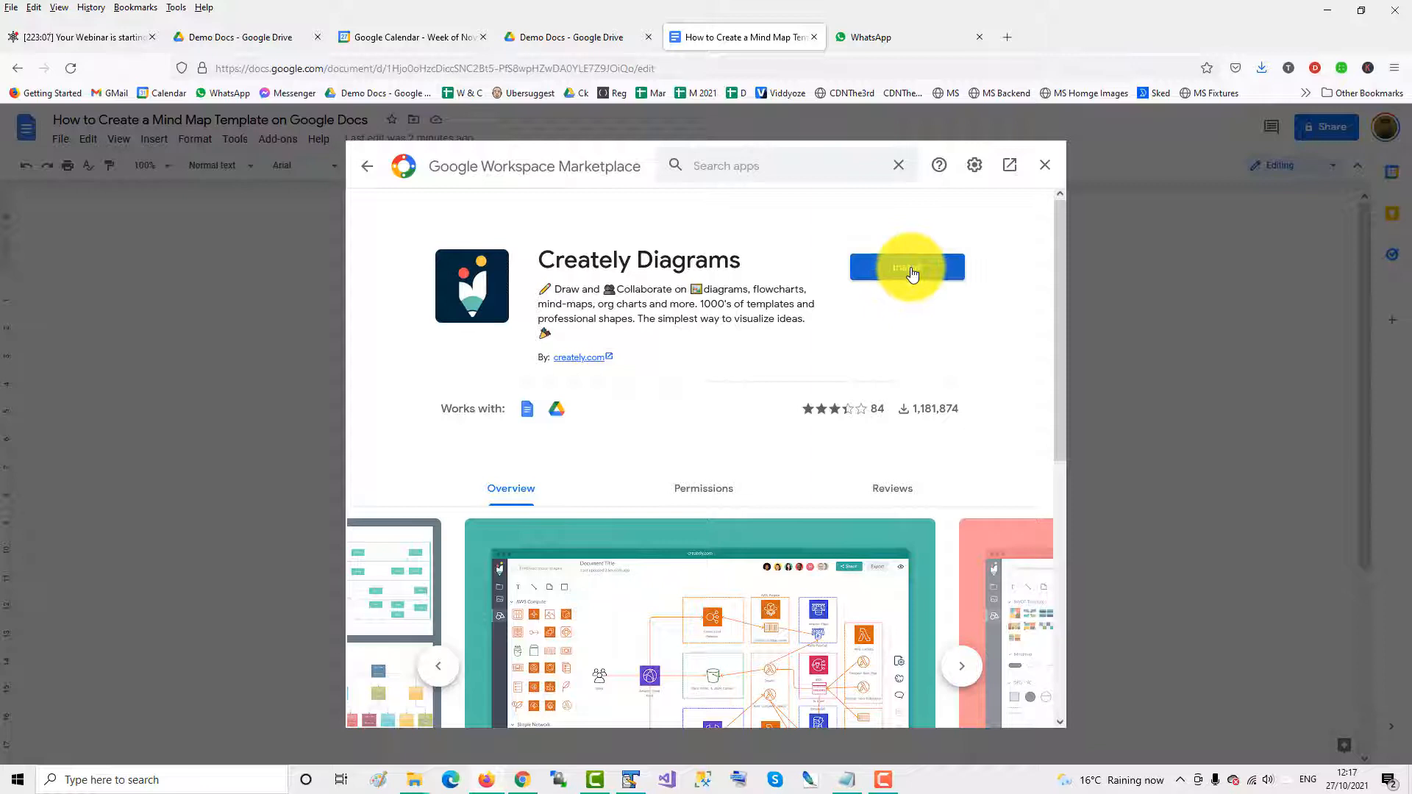
Install Creately Diagrams, signing in with the existing Google account and allowing its access.
click(908, 267)
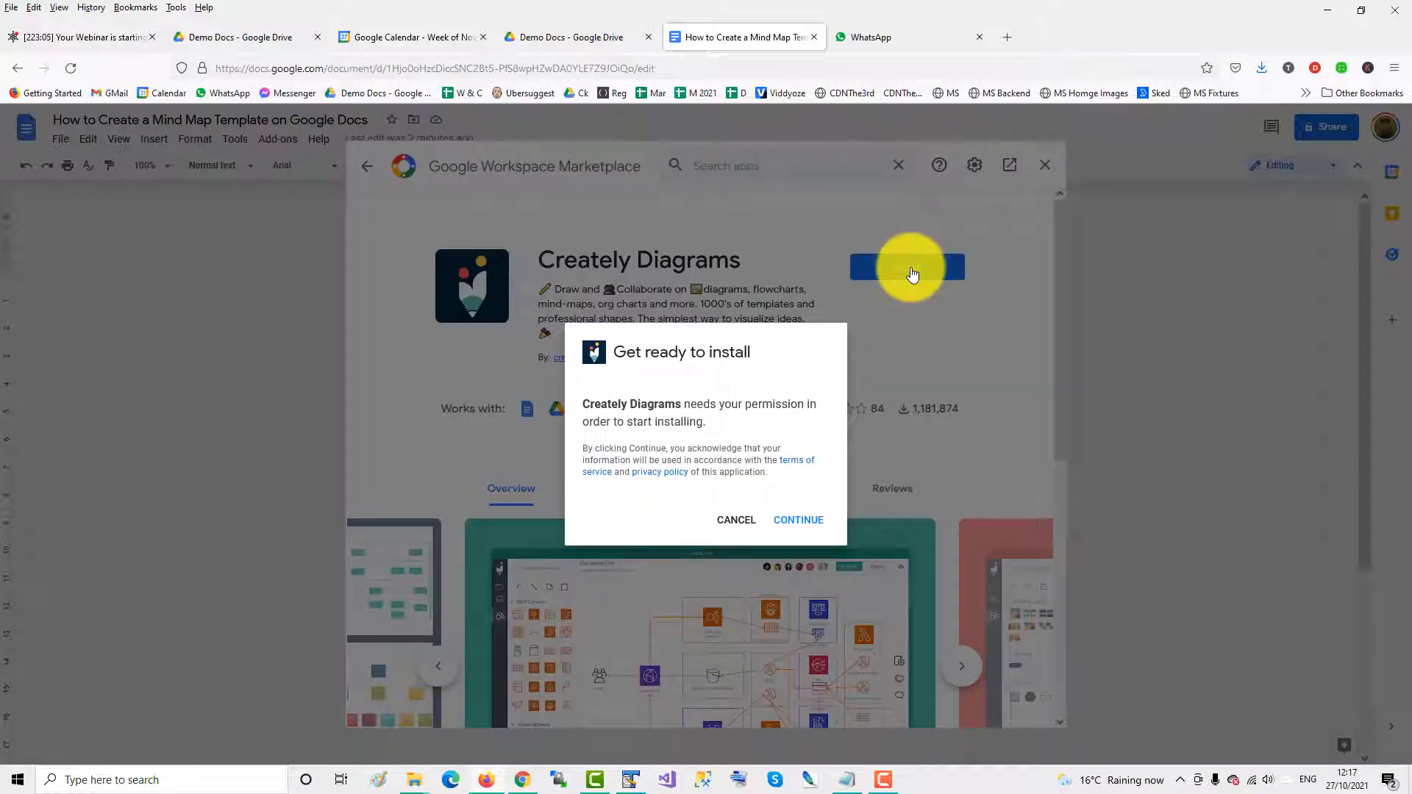
mouse_move(797, 520)
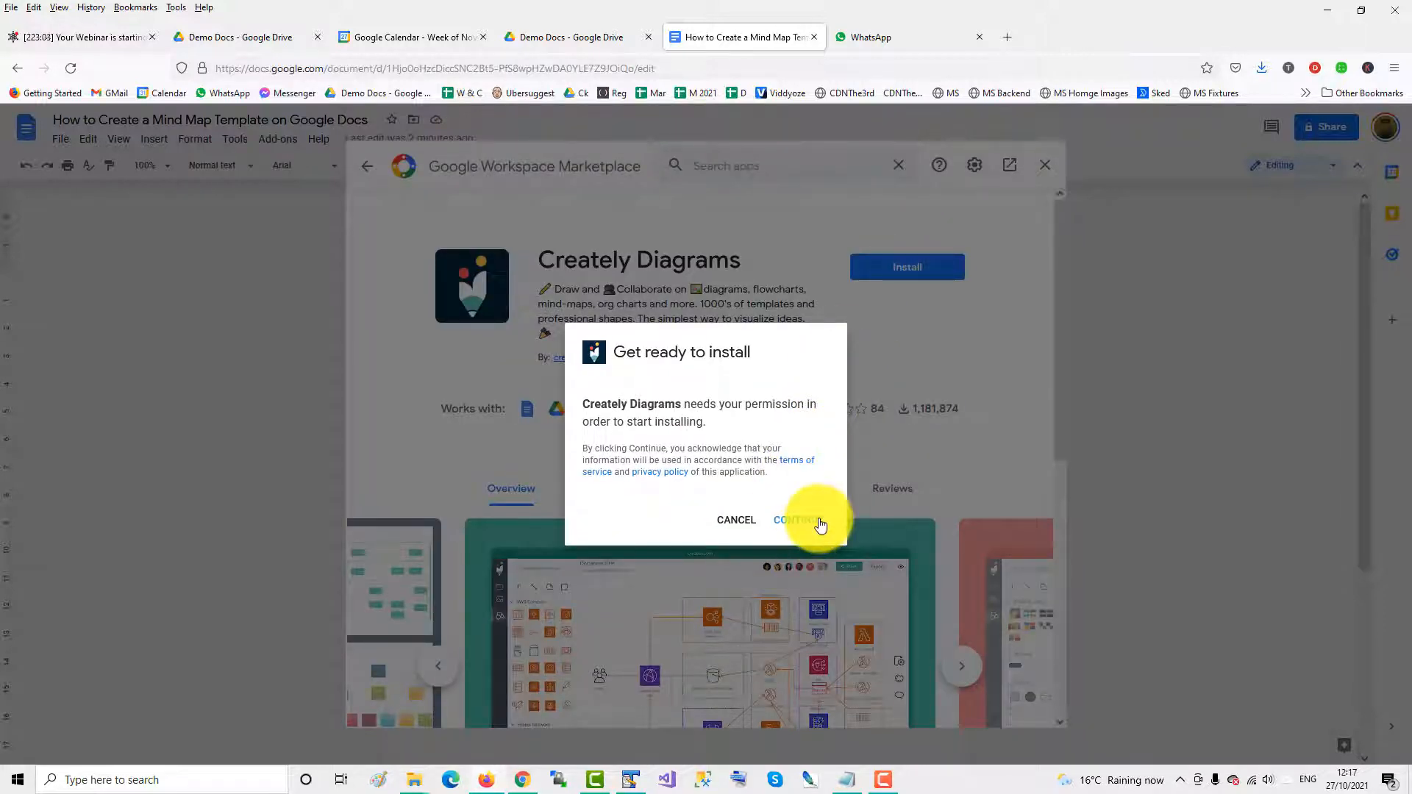
click(796, 519)
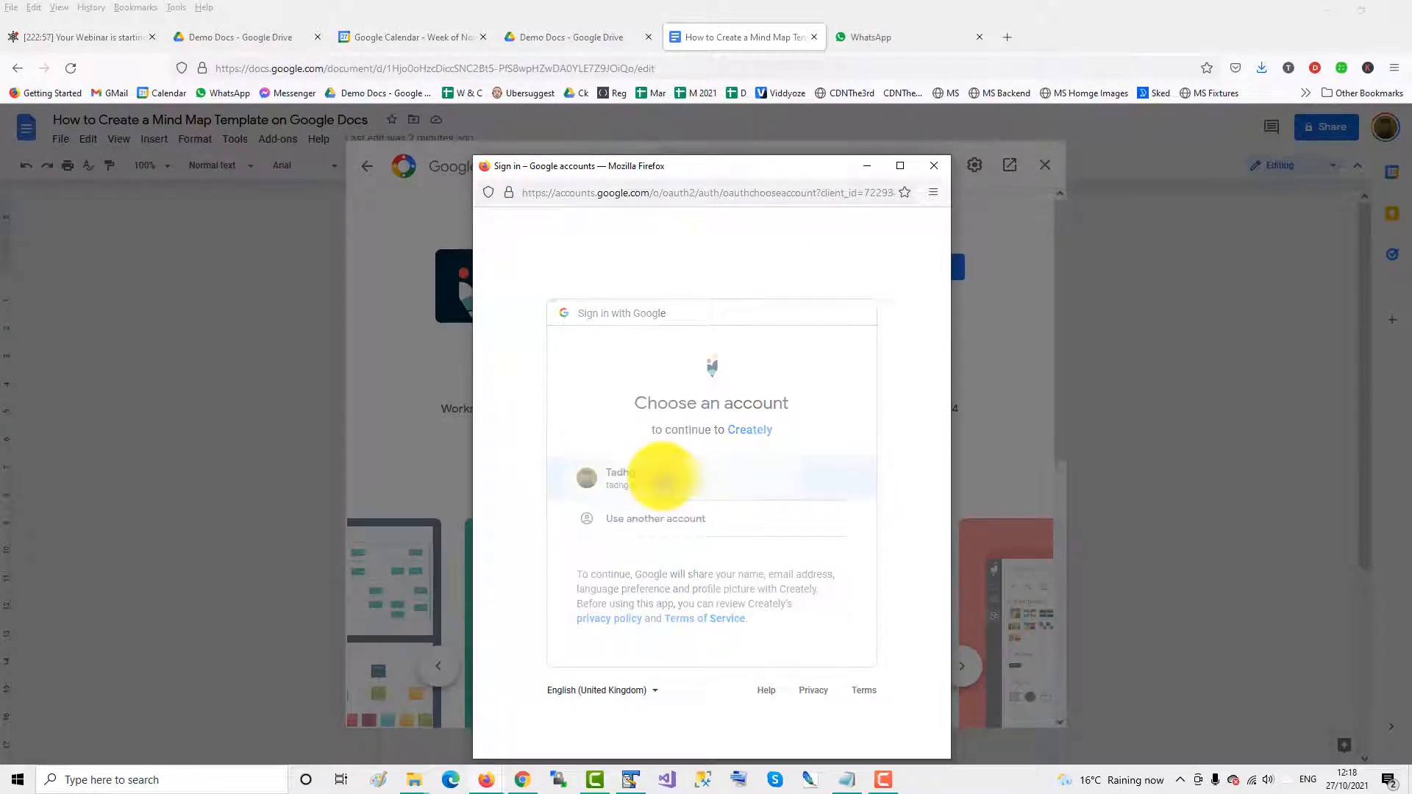
click(631, 476)
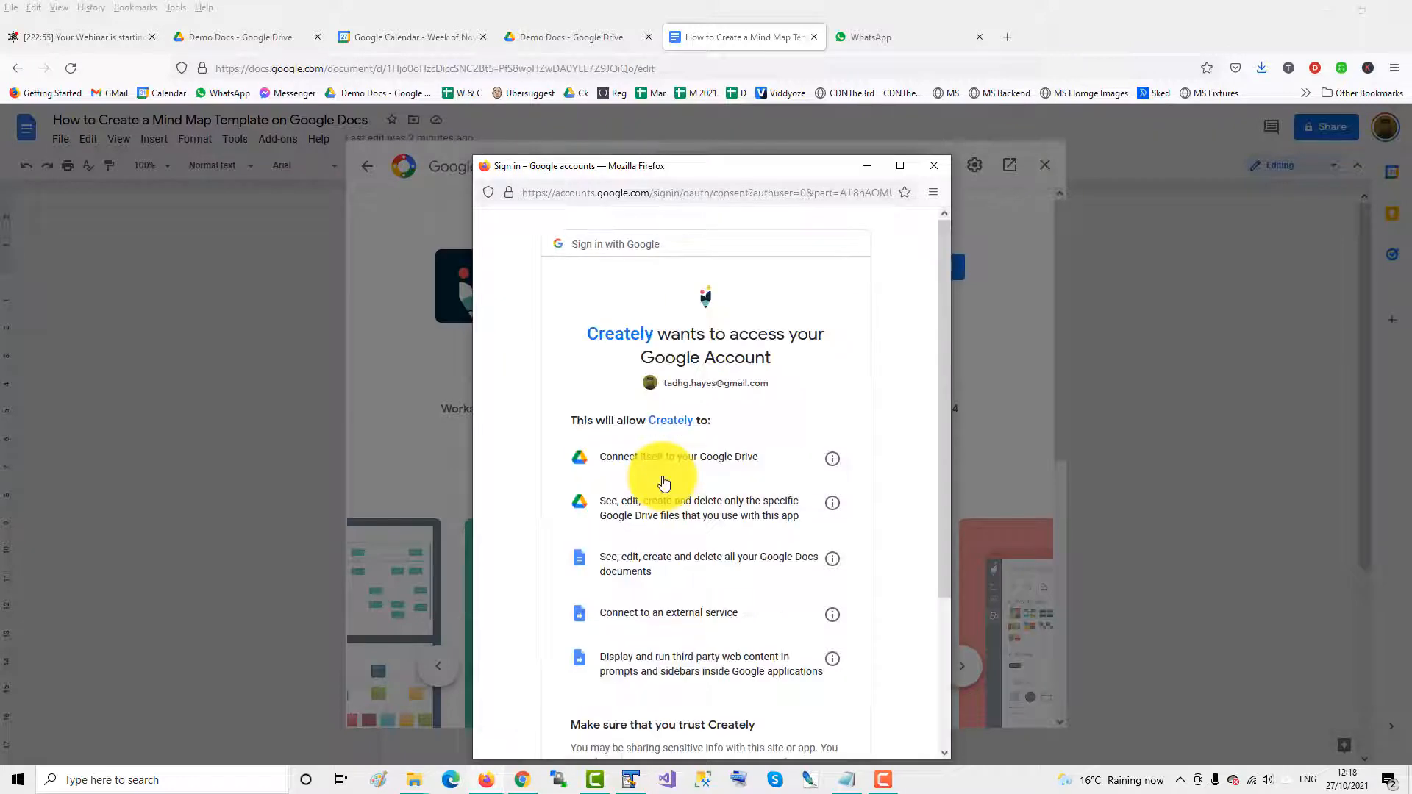
scroll(down, 3)
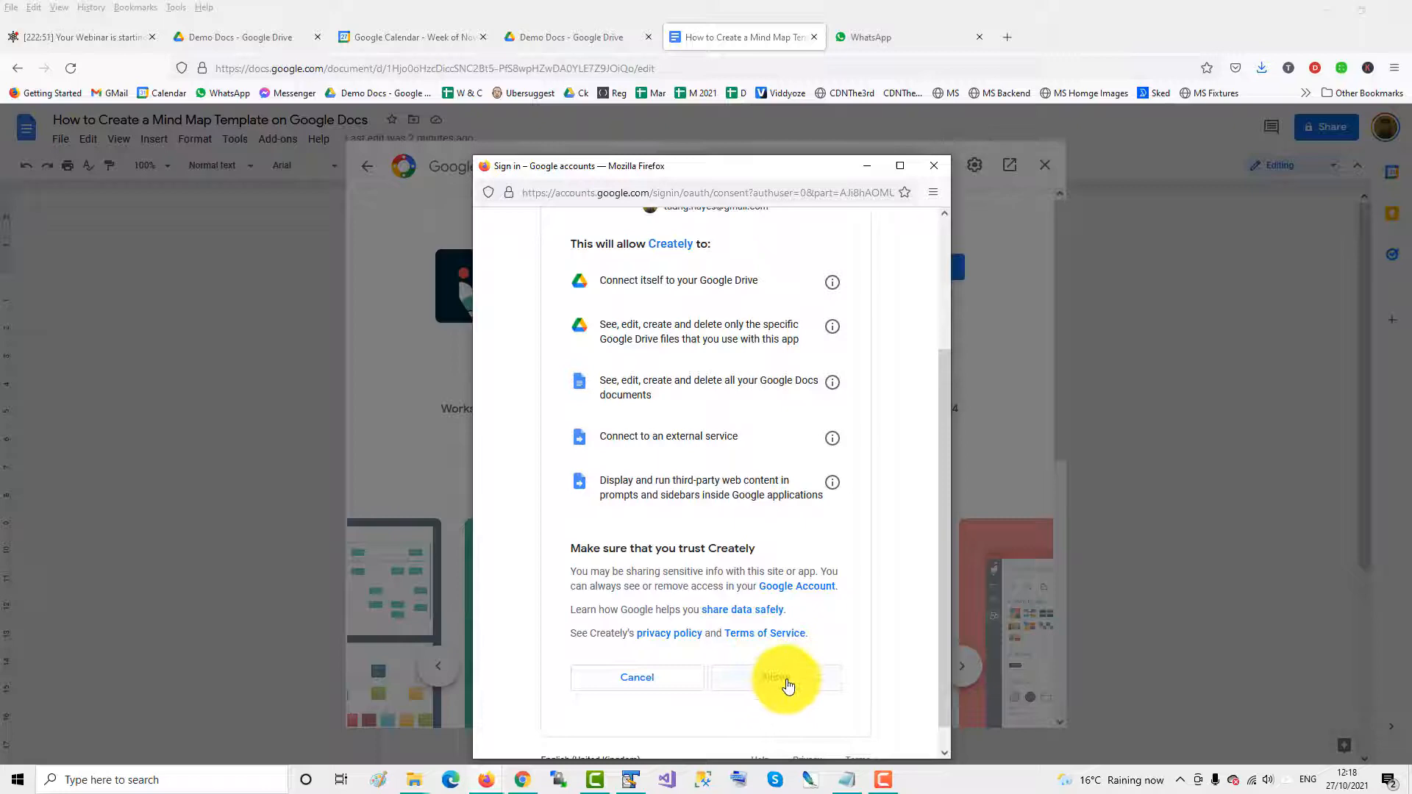
click(785, 677)
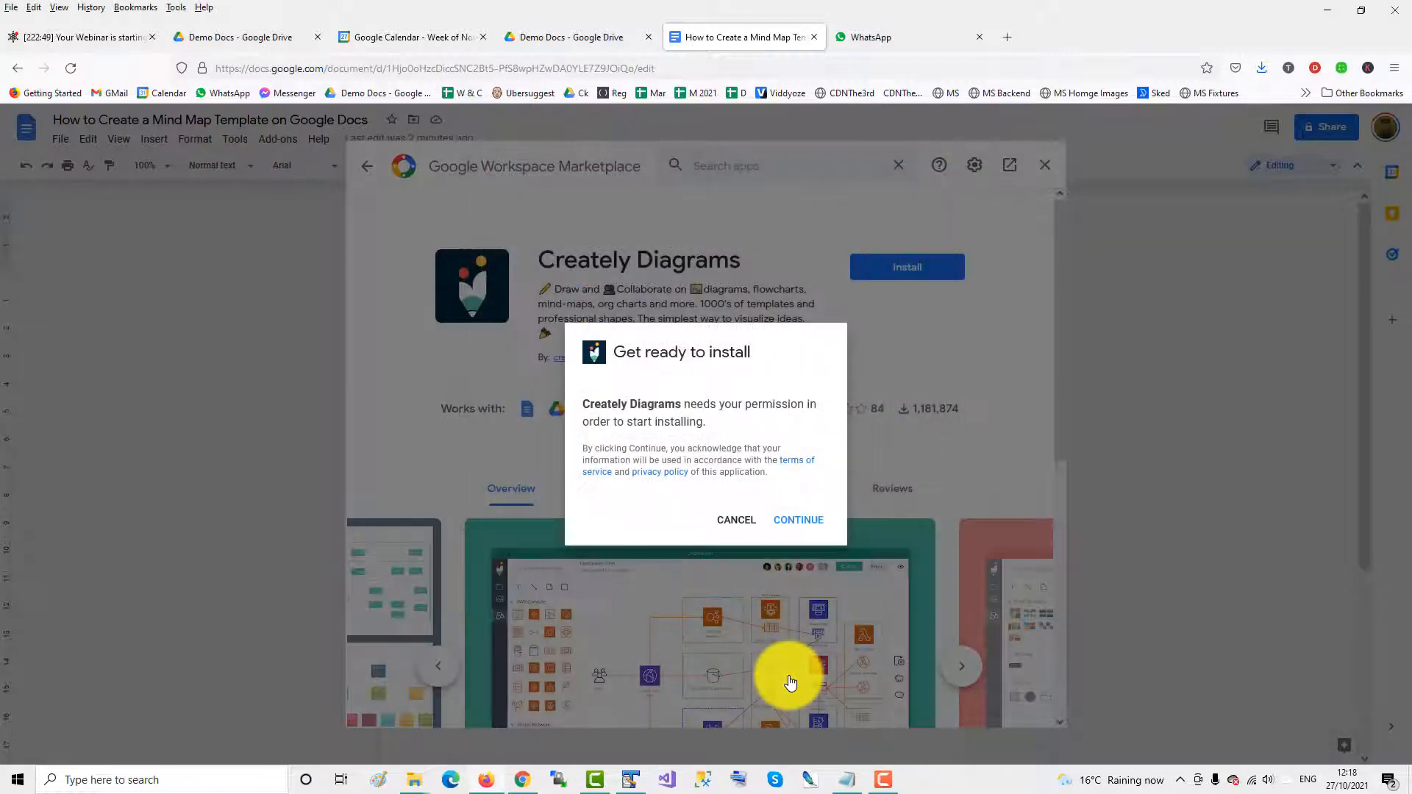
click(797, 519)
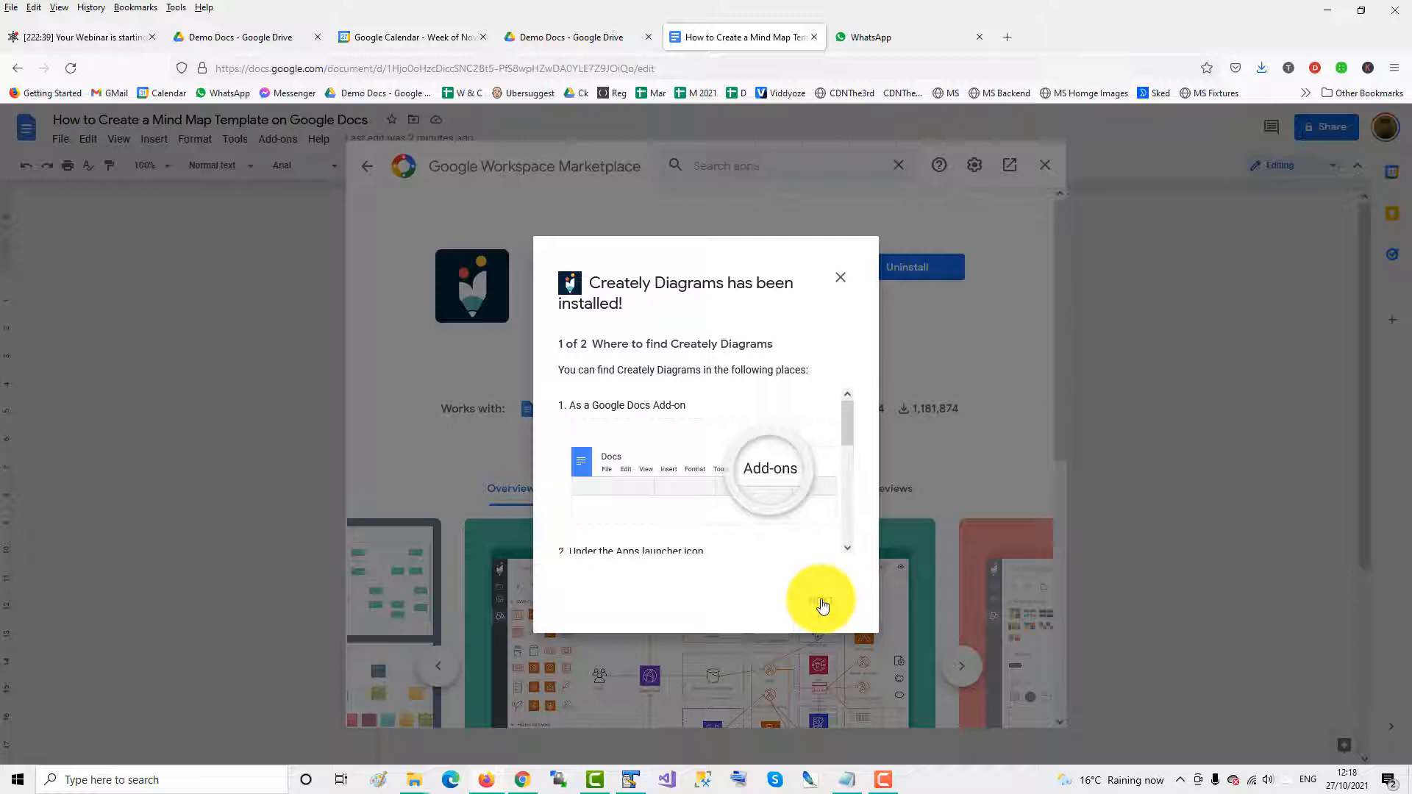
Dismiss the installed confirmation and close the Marketplace to return to the document.
click(820, 601)
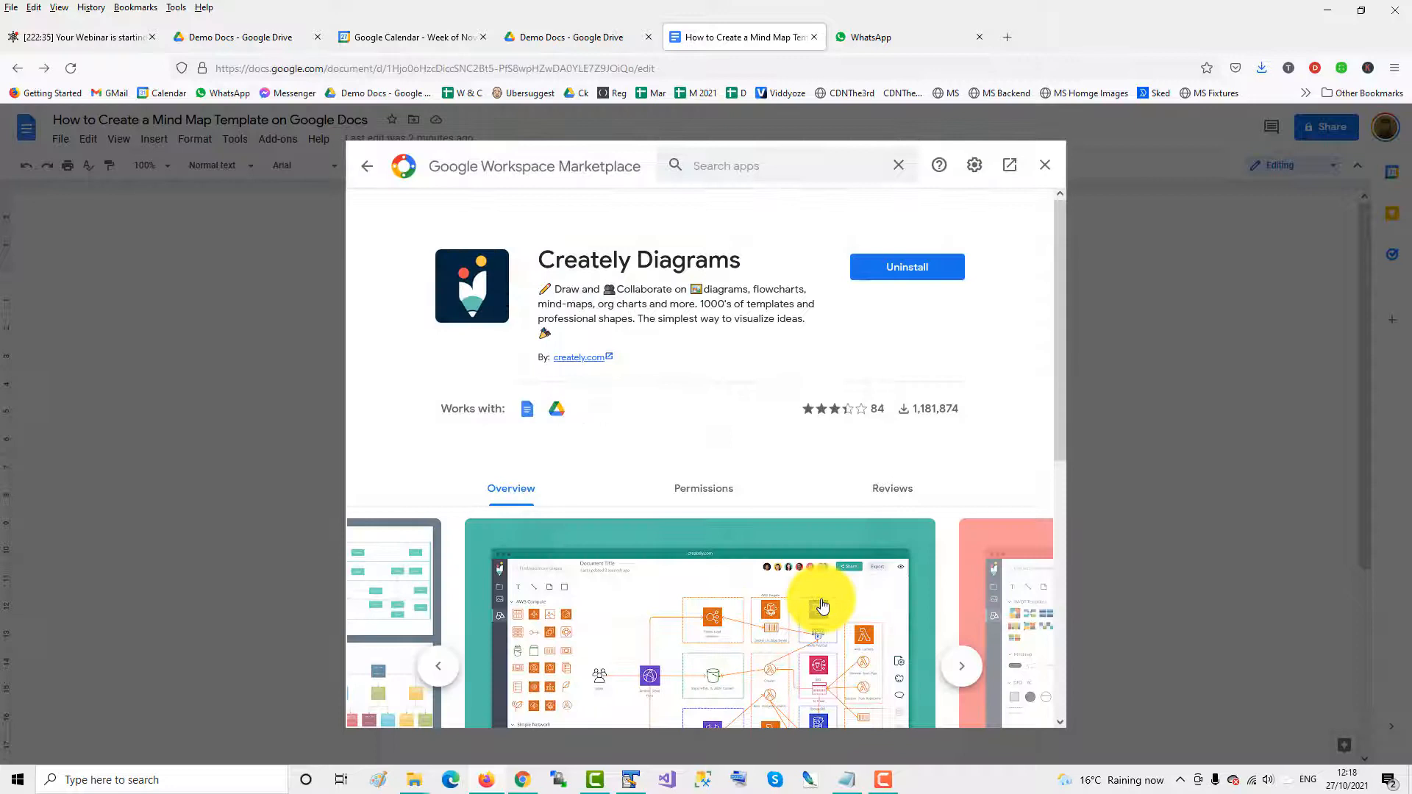
mouse_move(1045, 171)
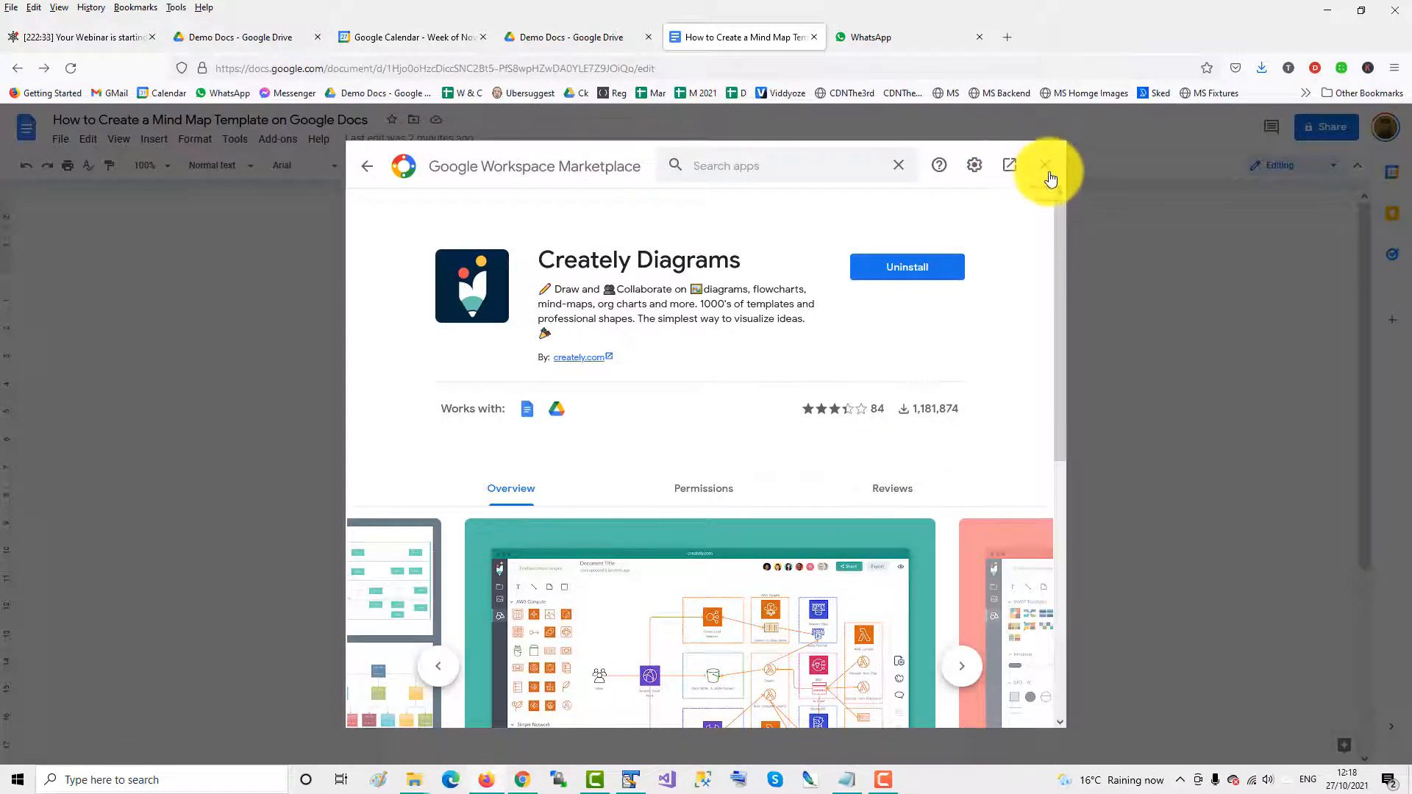
mouse_move(1046, 171)
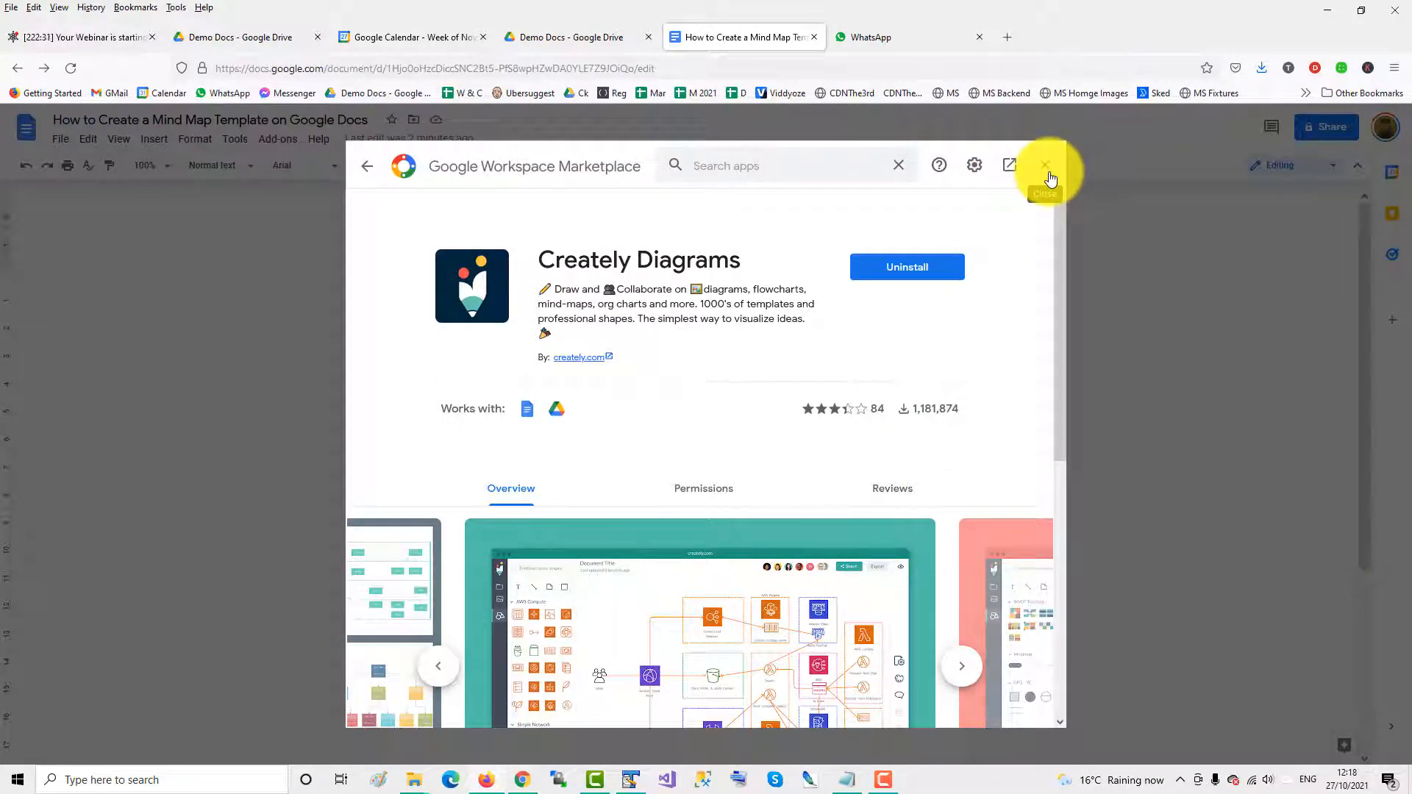
click(1045, 167)
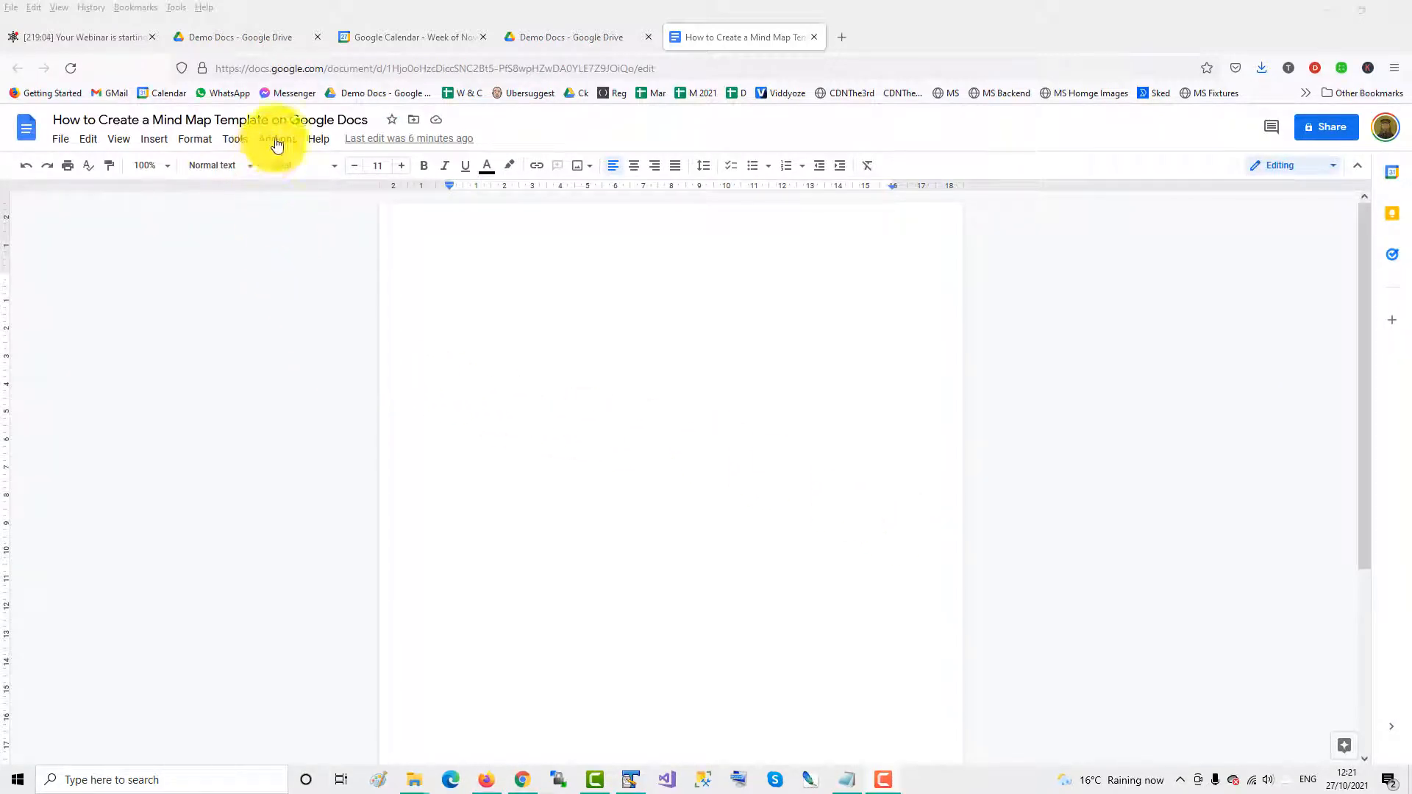
From the installed add-ons list, follow the Creately Diagrams developer link to creately.com.
click(278, 139)
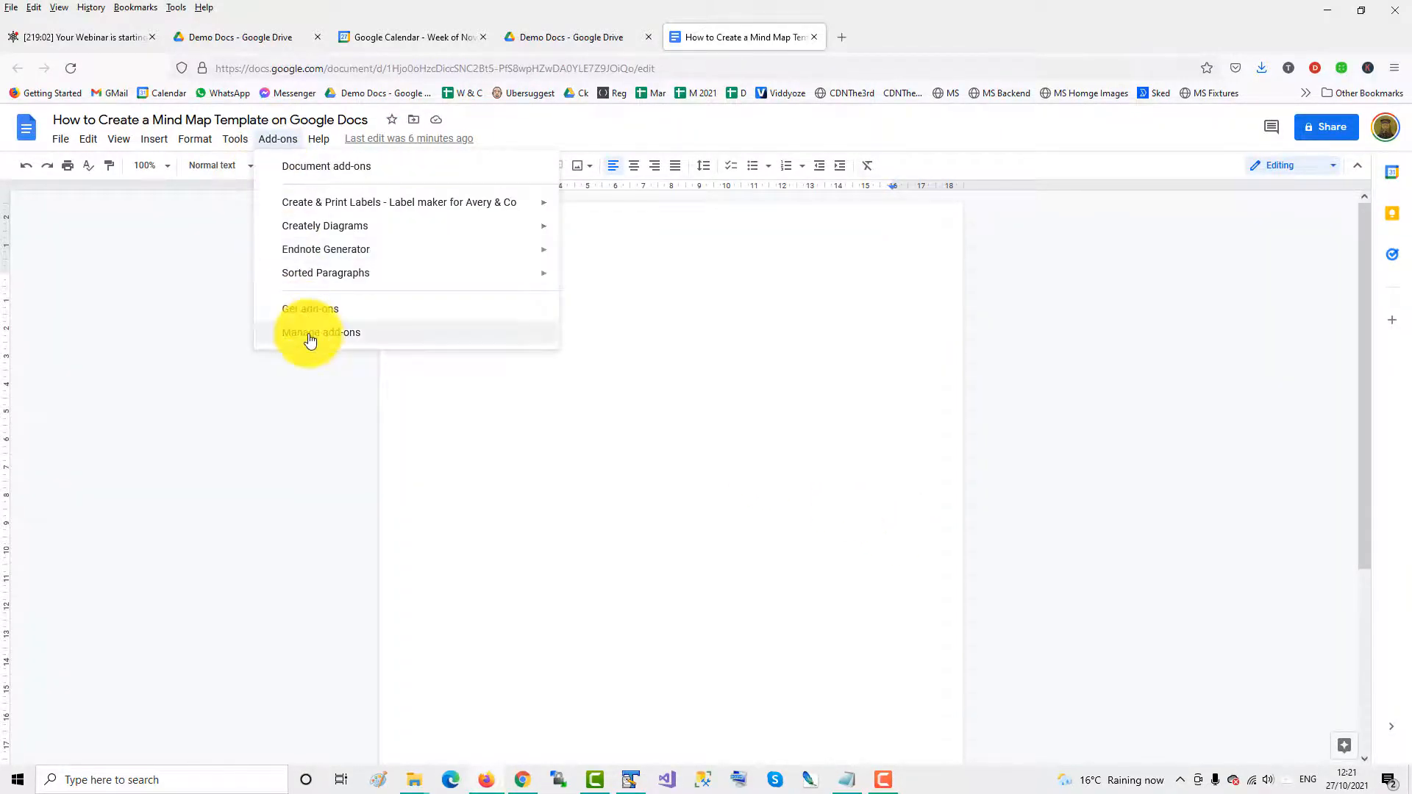
click(321, 332)
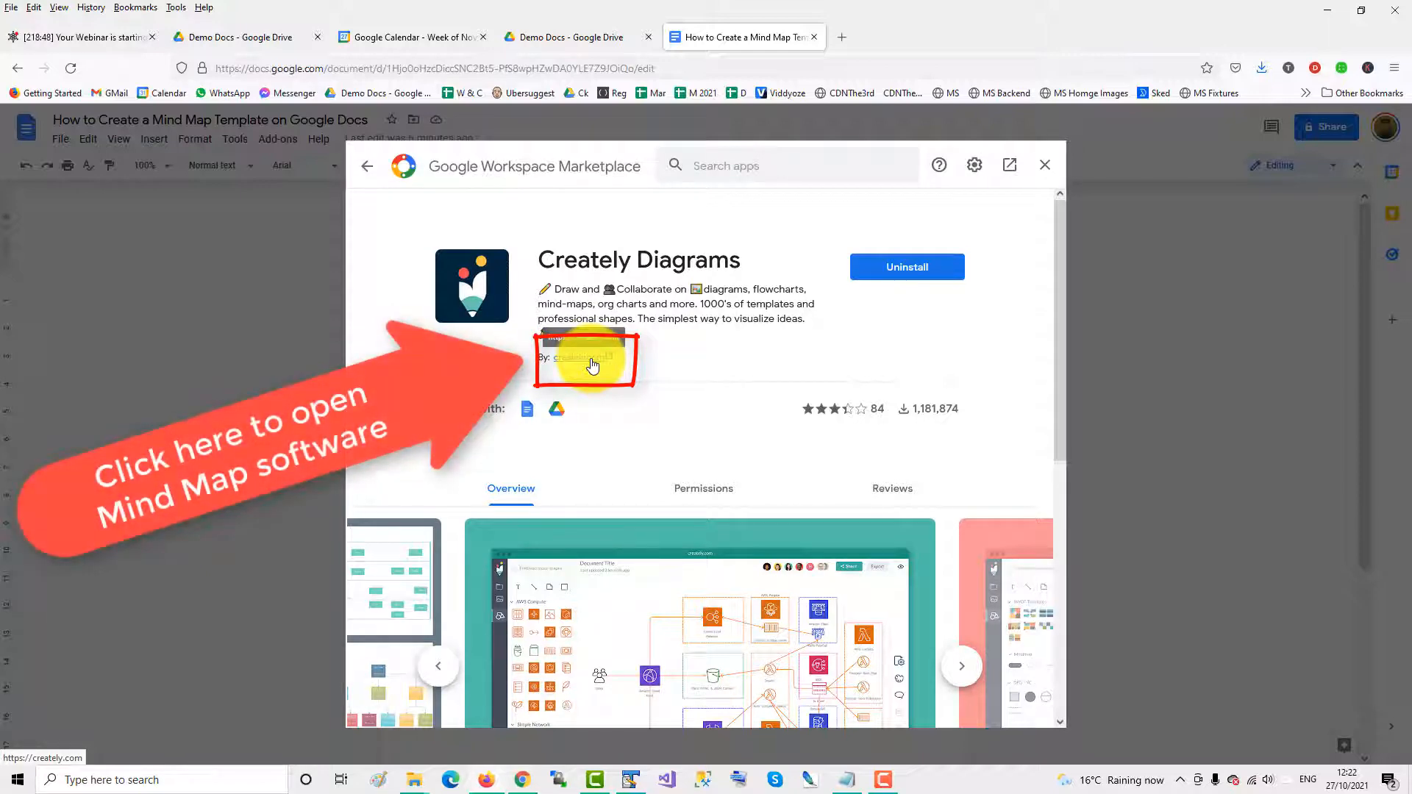
click(590, 367)
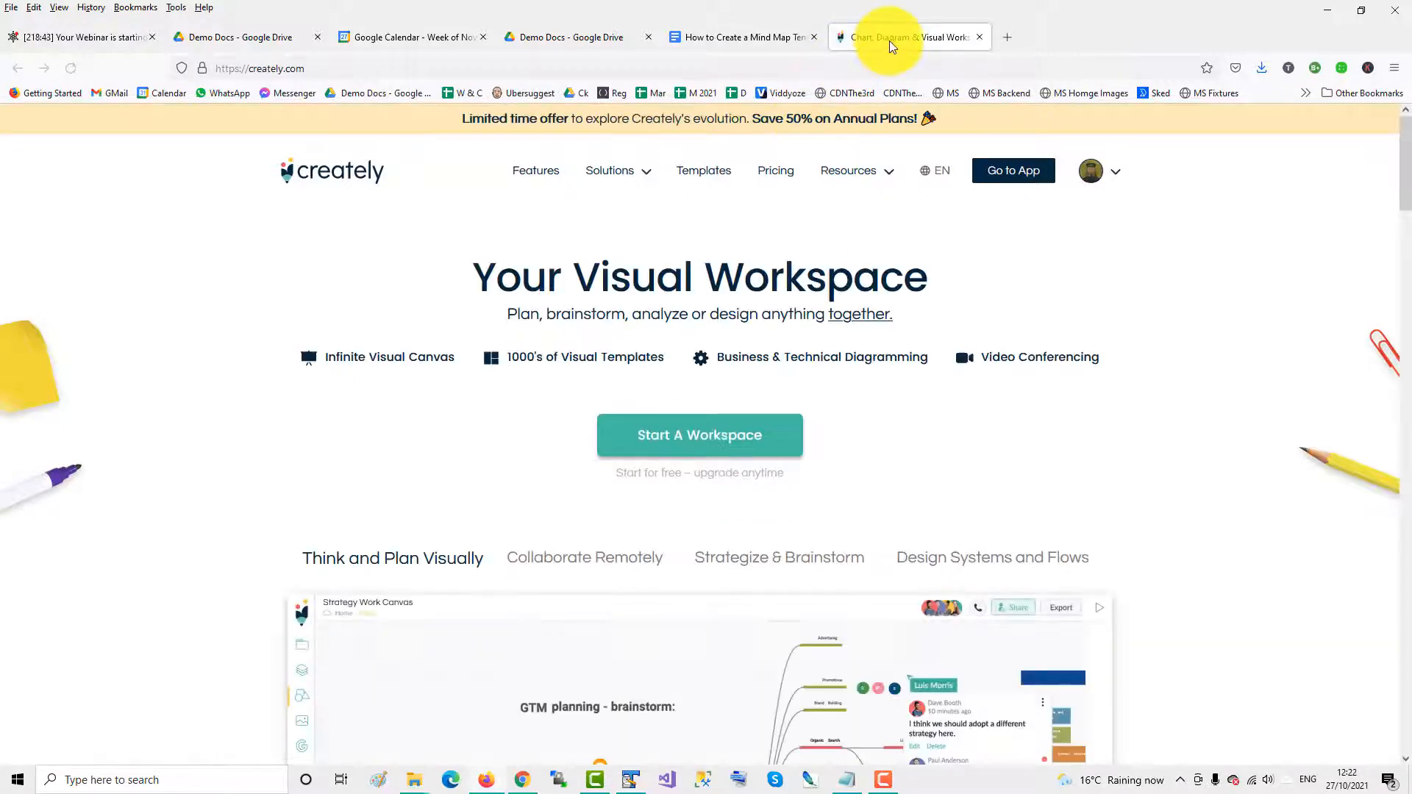
Start a free Creately workspace as a Teacher creating educational material and reach the dashboard.
click(1113, 171)
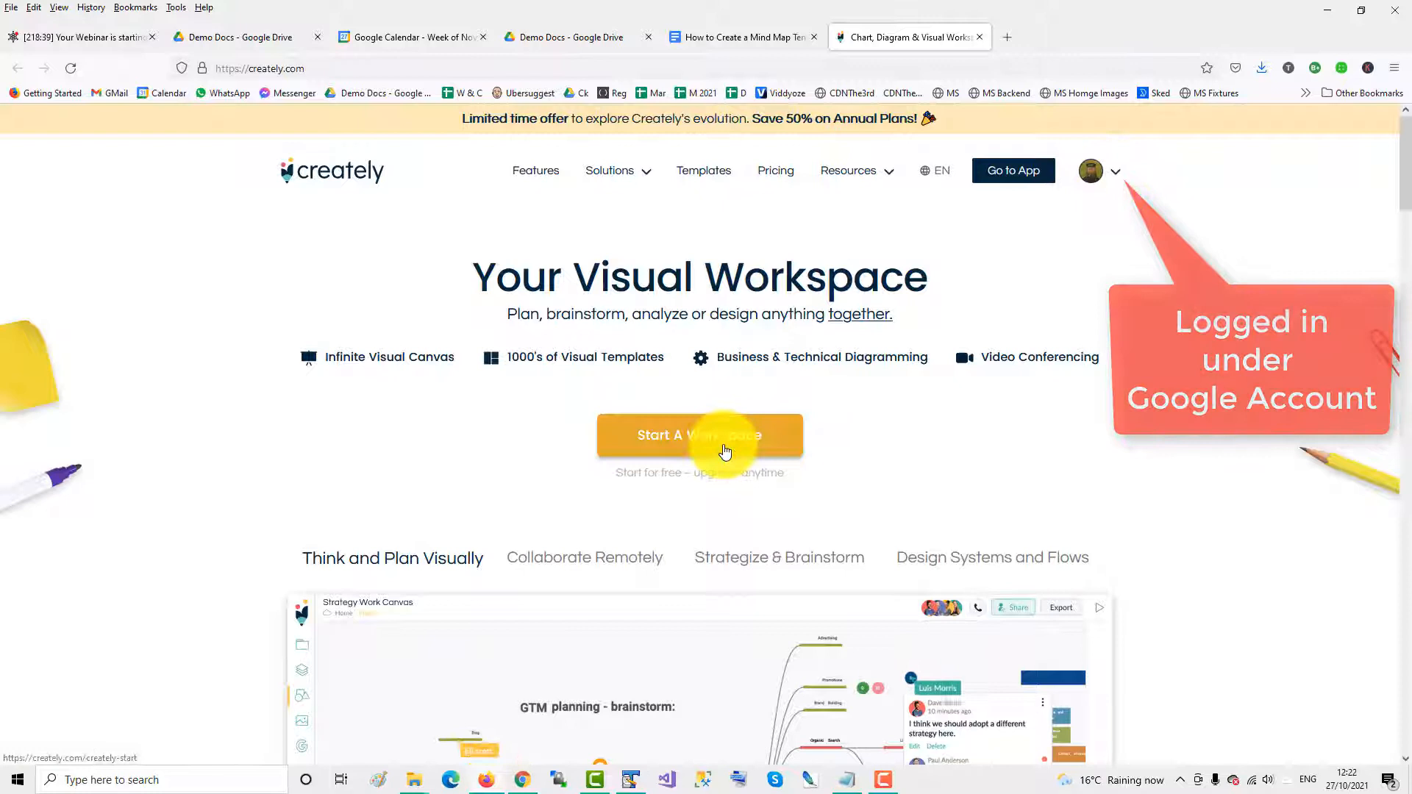
click(701, 435)
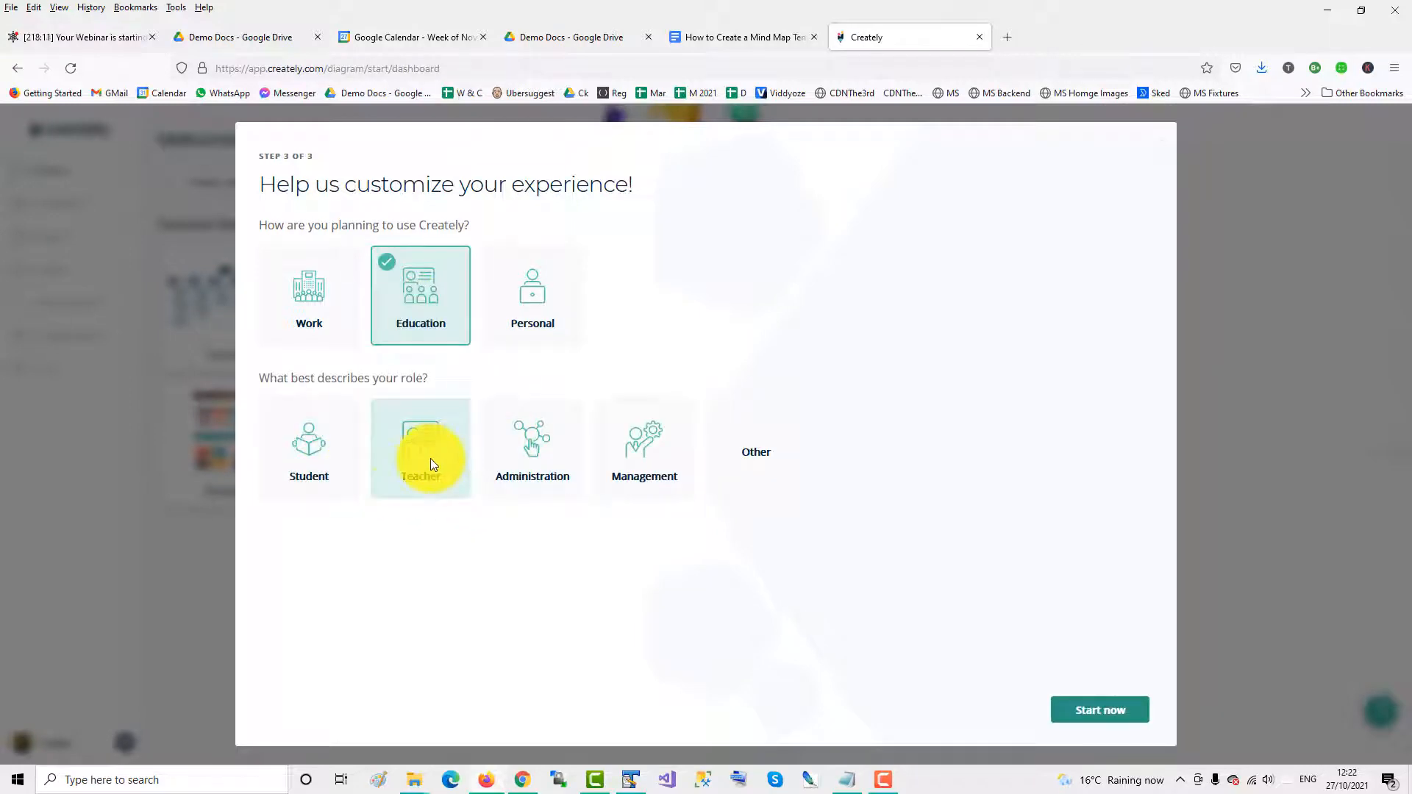
click(421, 448)
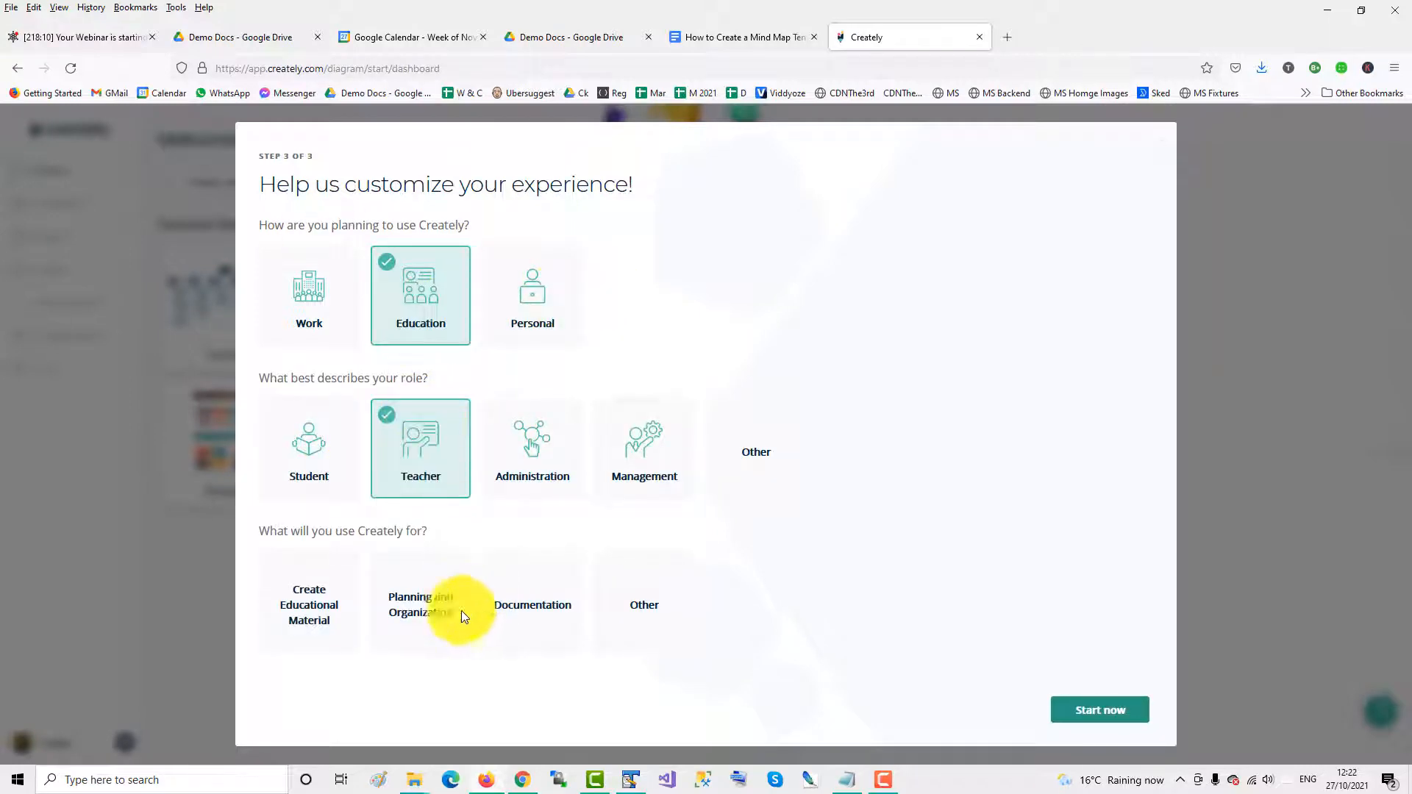
click(307, 605)
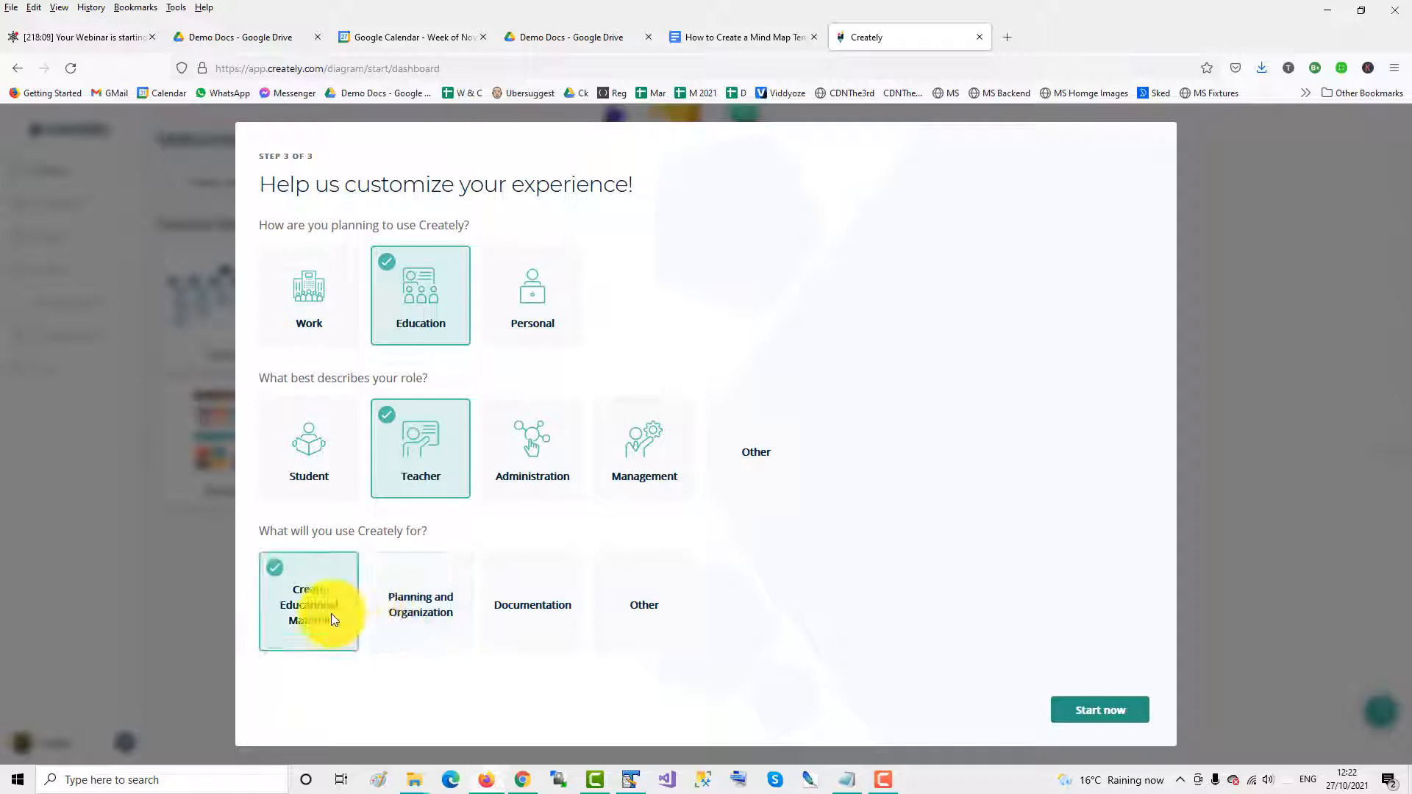
click(1099, 710)
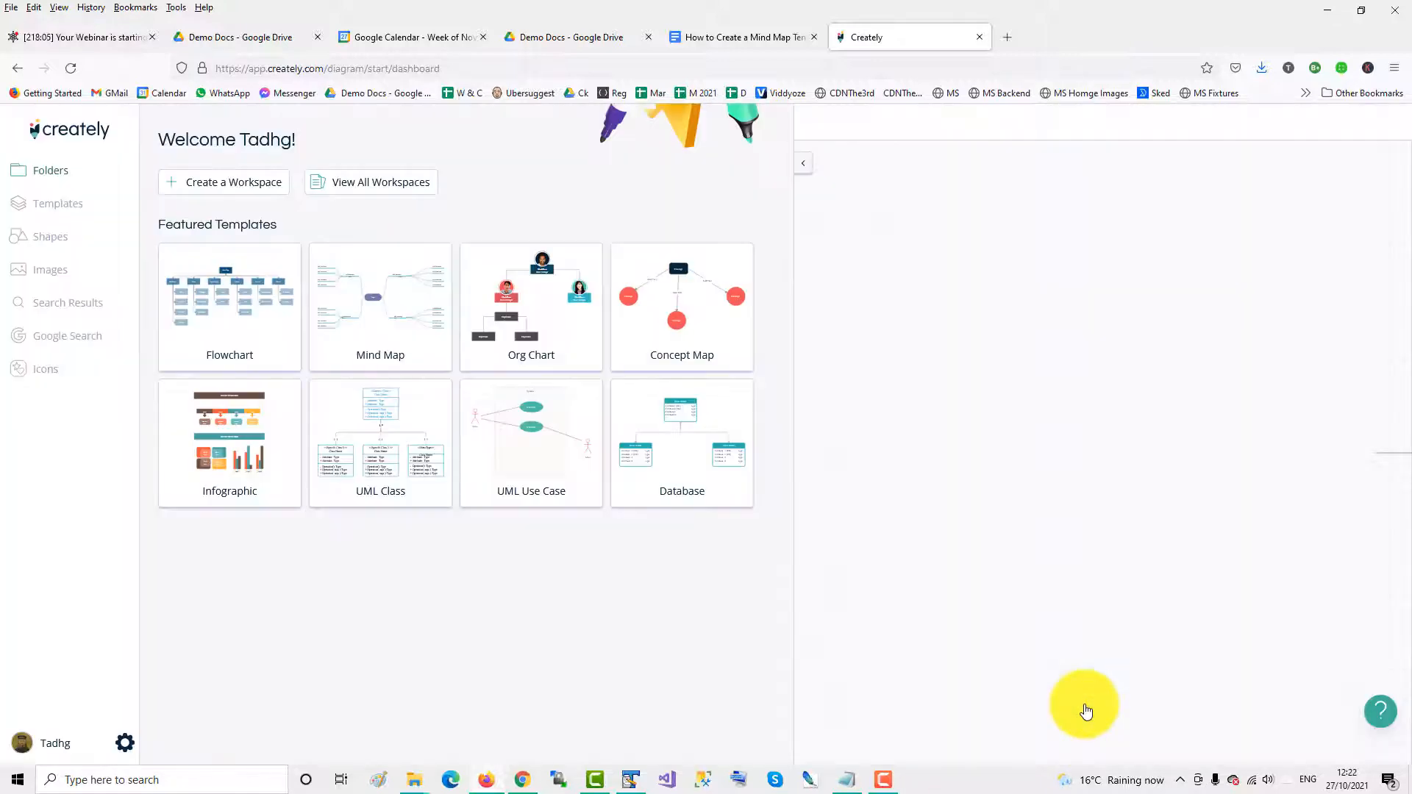
mouse_move(380, 325)
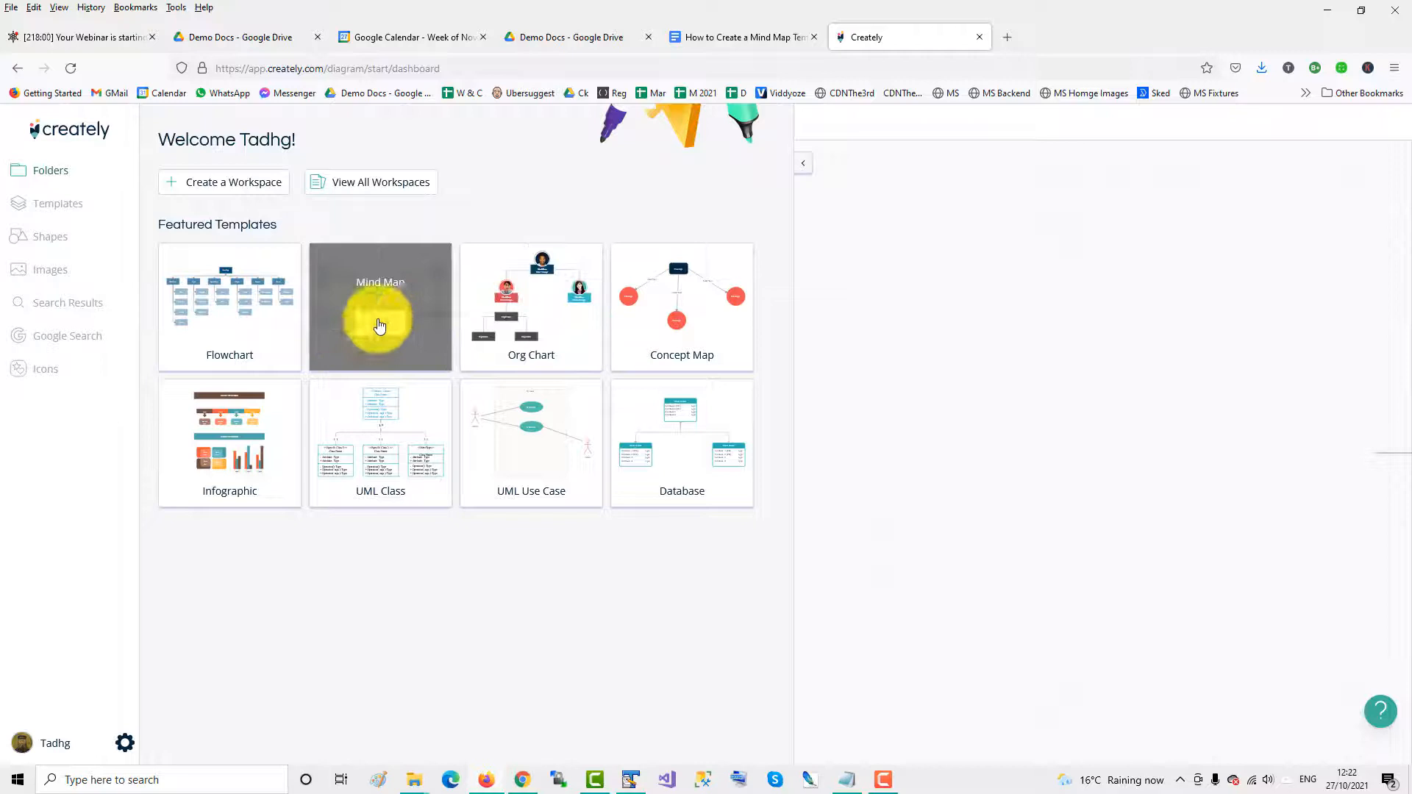
Create a new diagram from the featured Mind Map template.
click(379, 307)
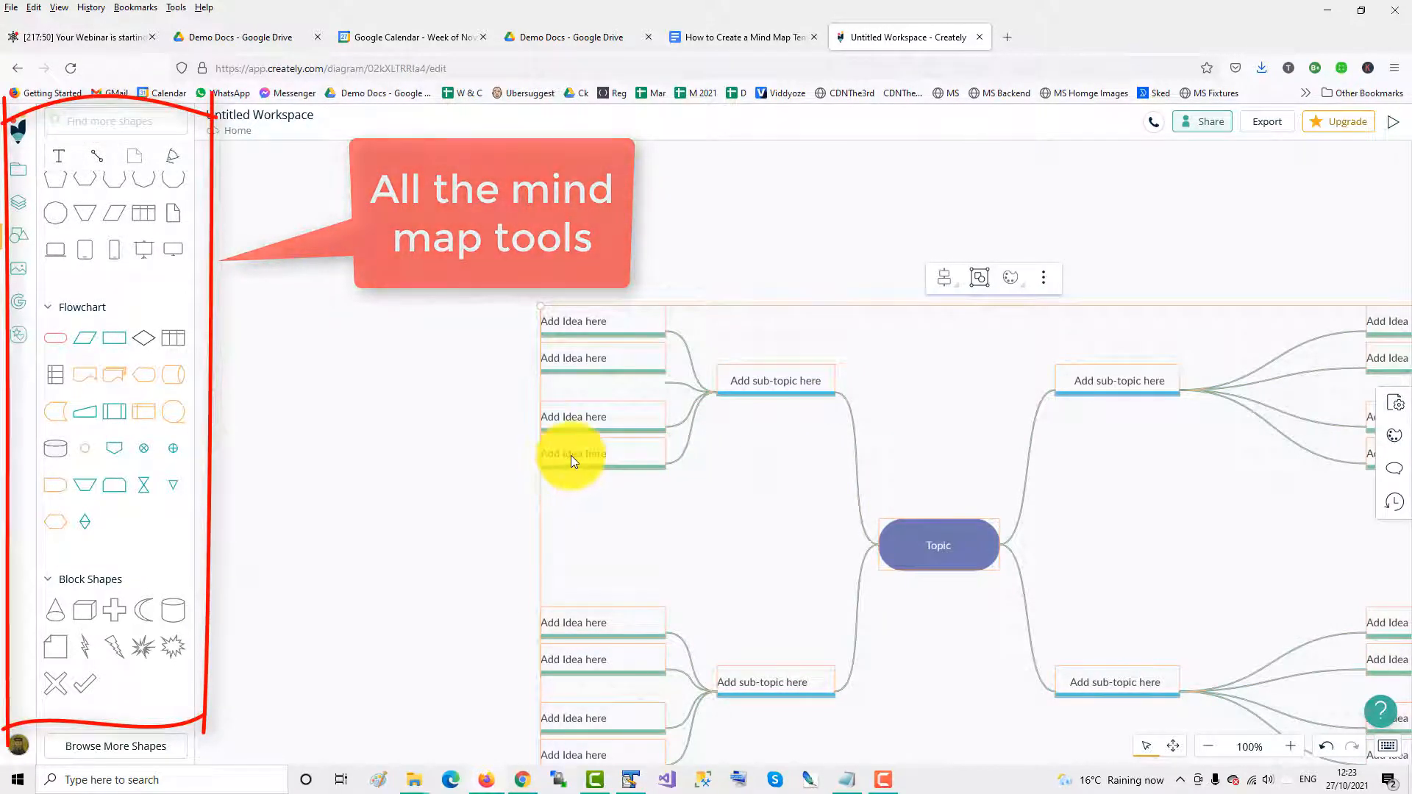
Rename the central Topic node to 'The Body' and bring up the export menu.
double_click(573, 453)
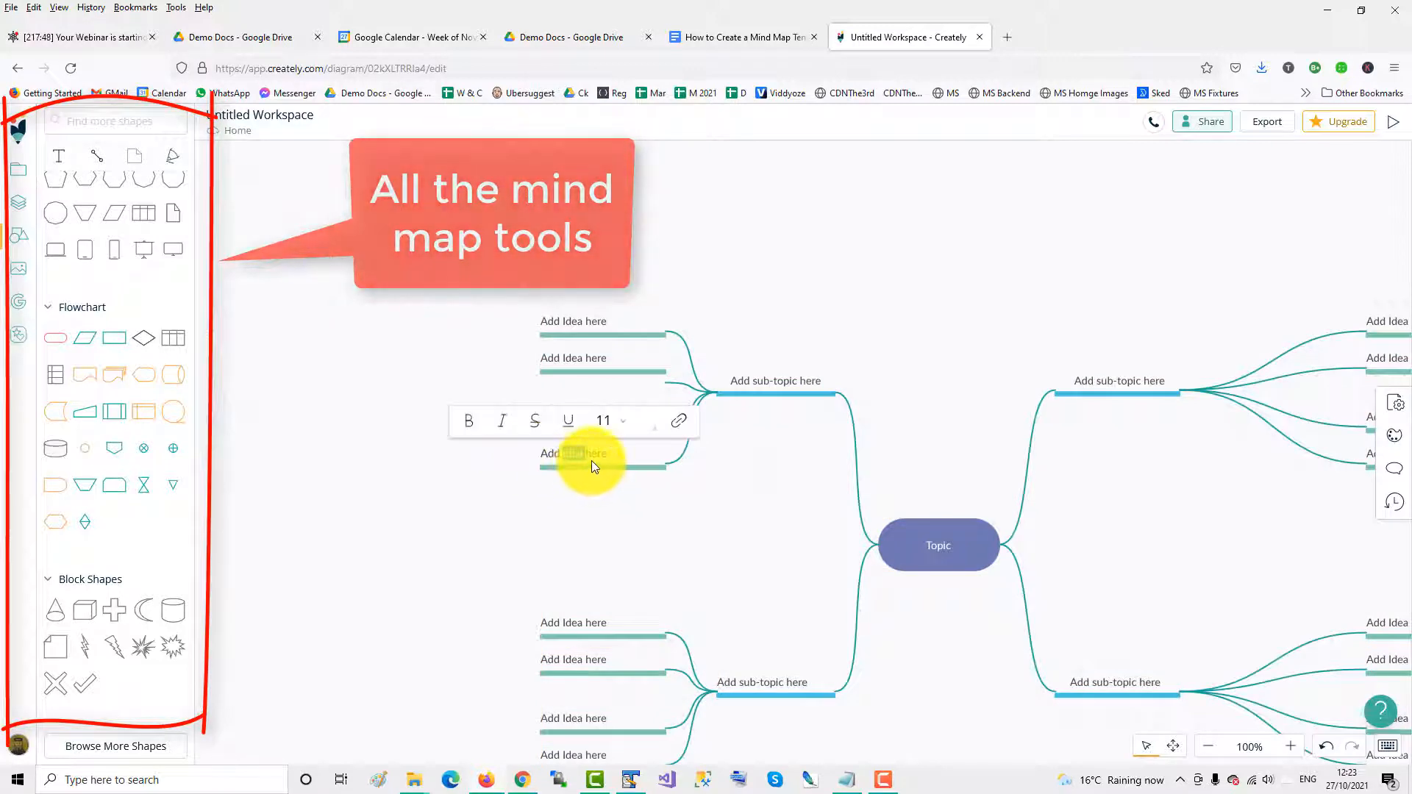
double_click(572, 453)
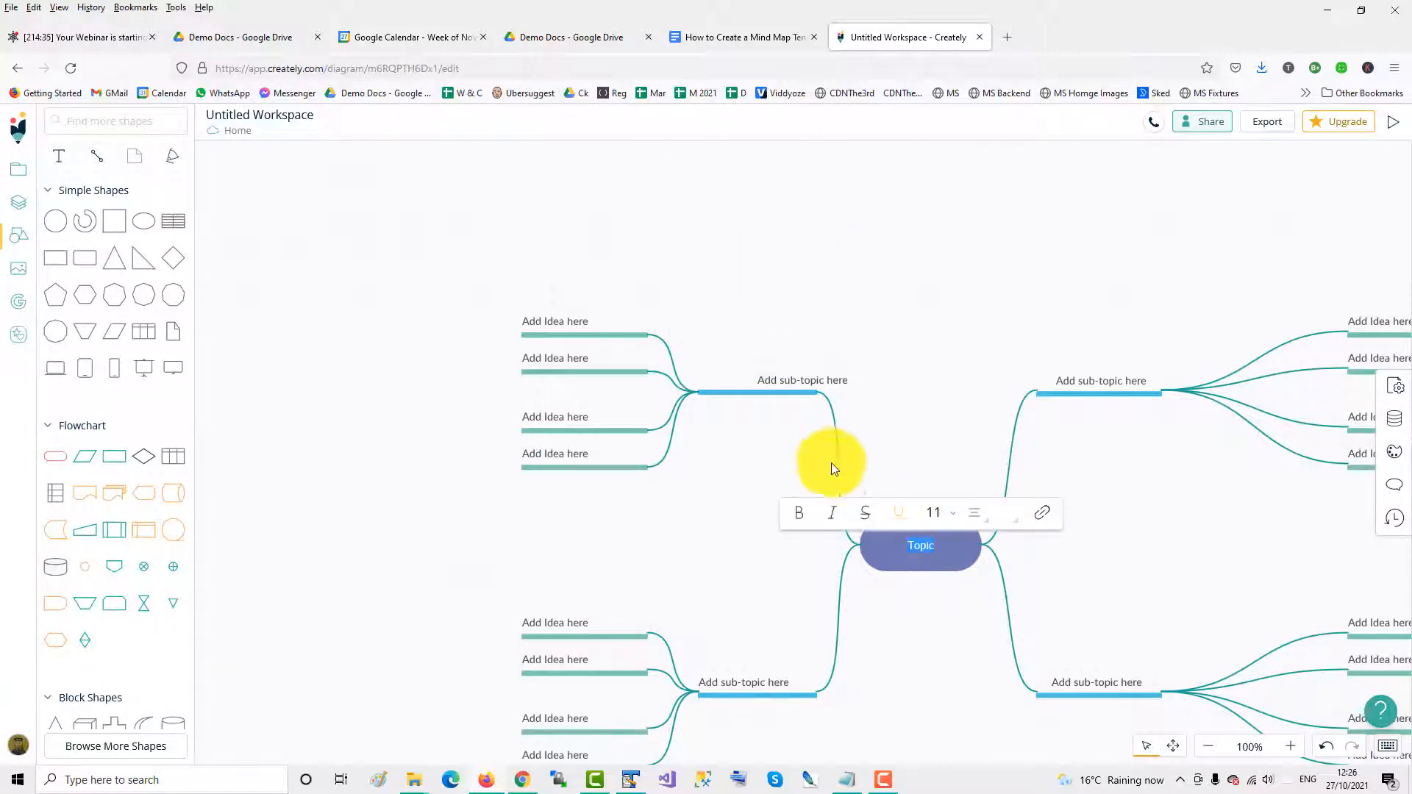
text(The B)
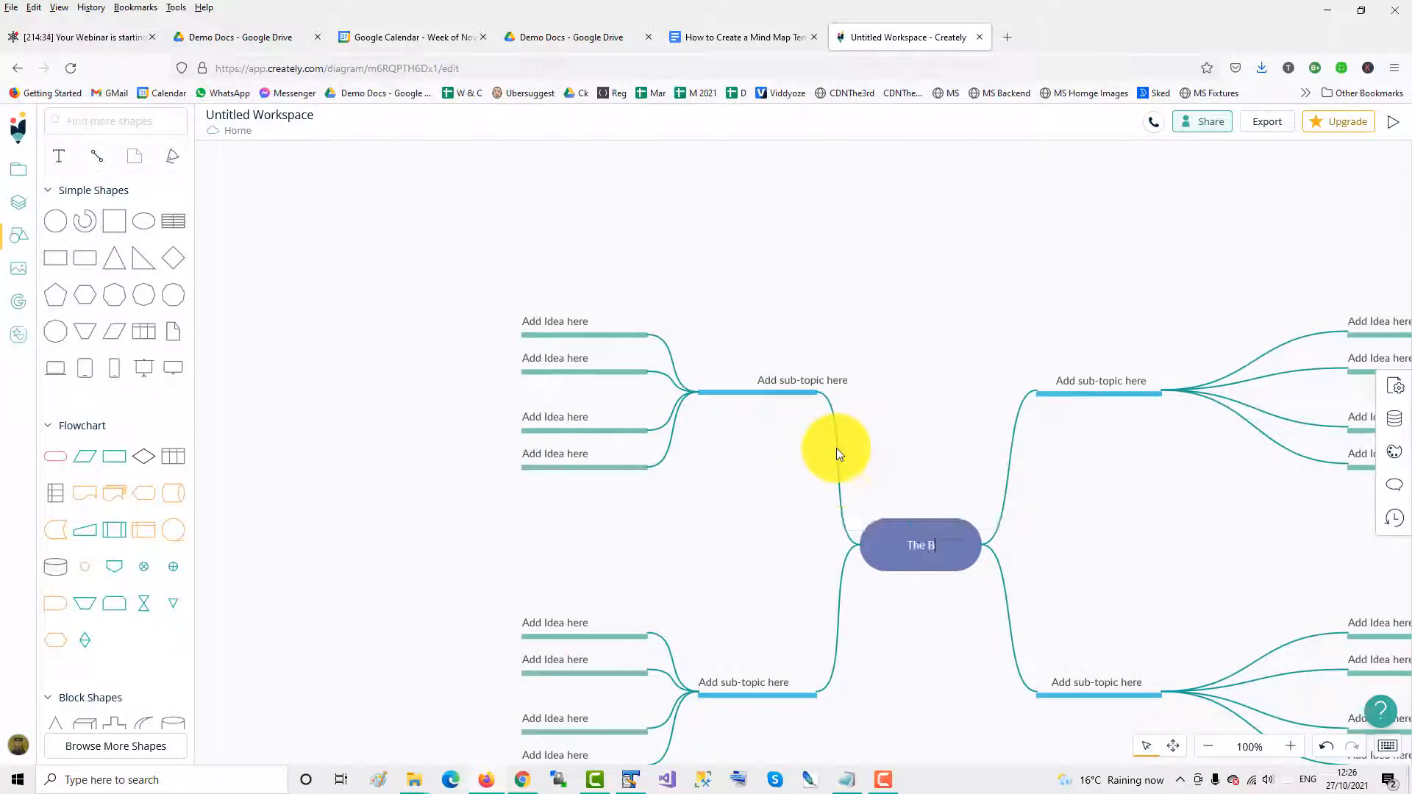
text(ody)
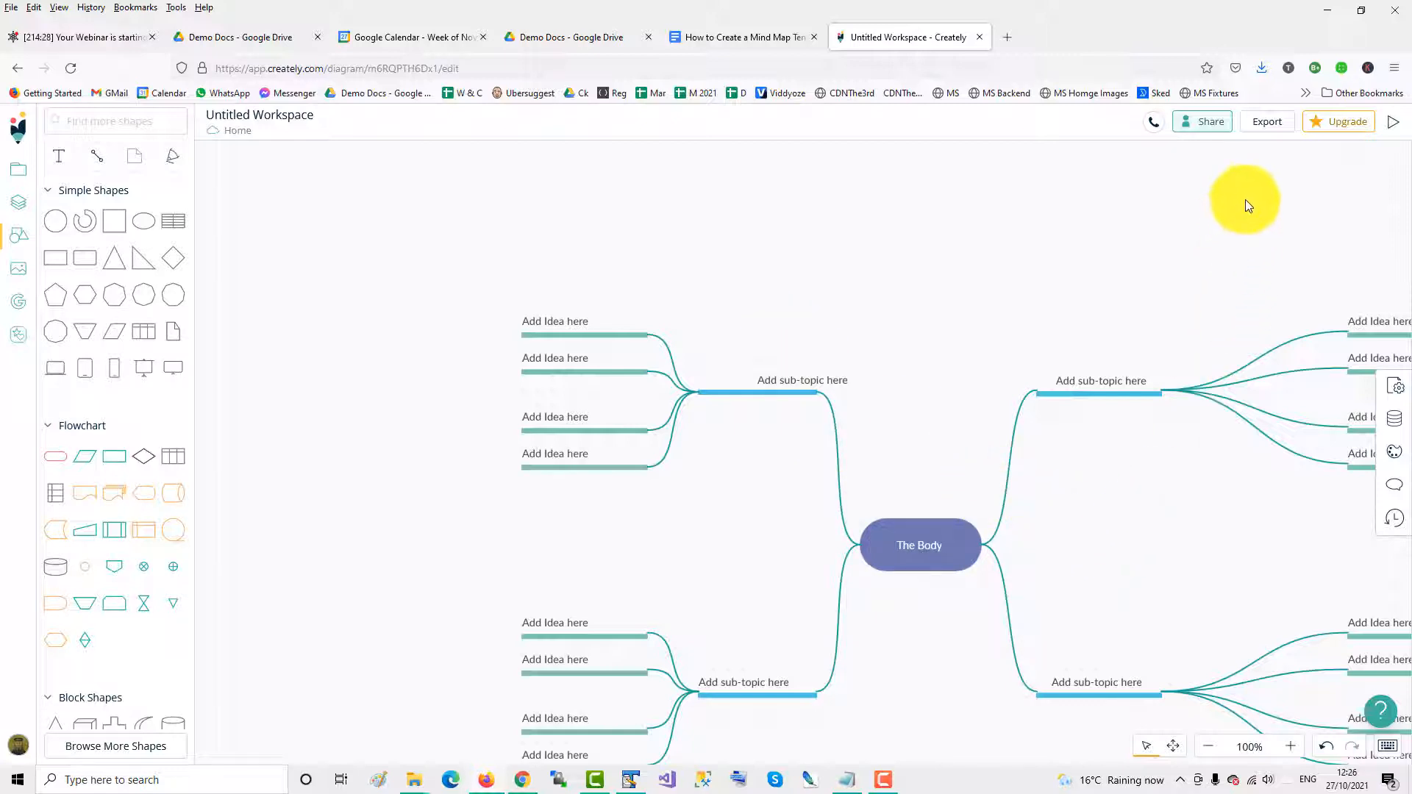
click(1267, 121)
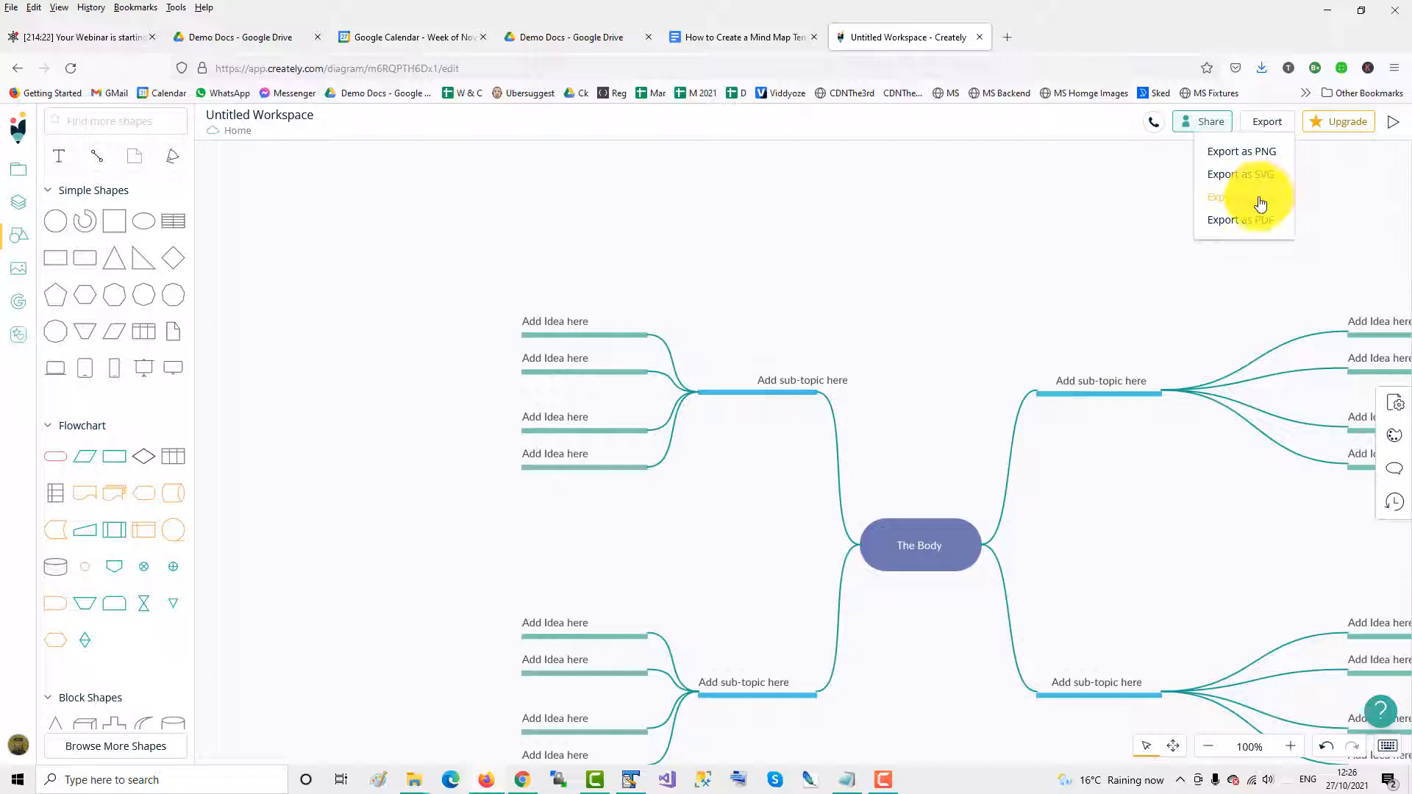
Export the mind map as PNG and save the file from Firefox's download prompt.
click(1242, 150)
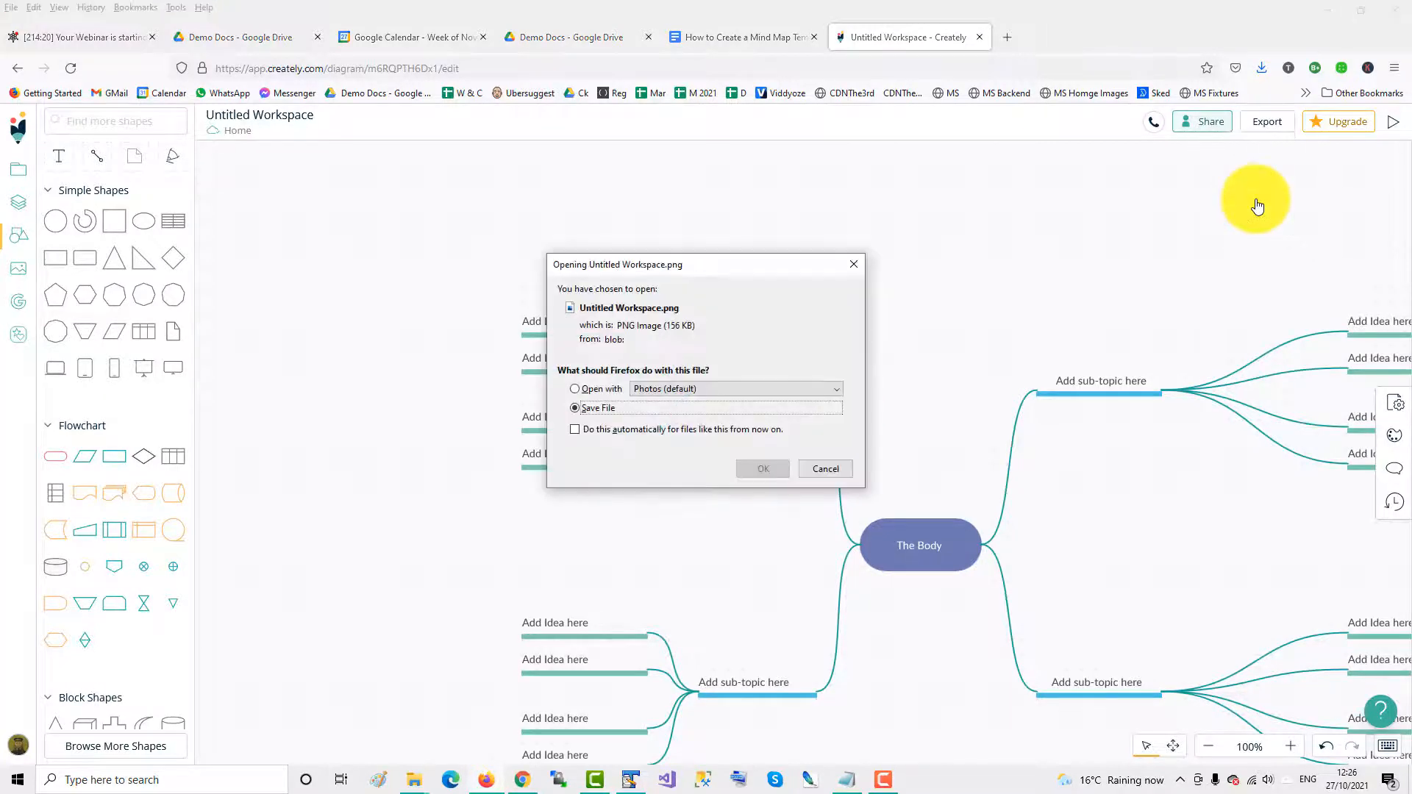
click(764, 468)
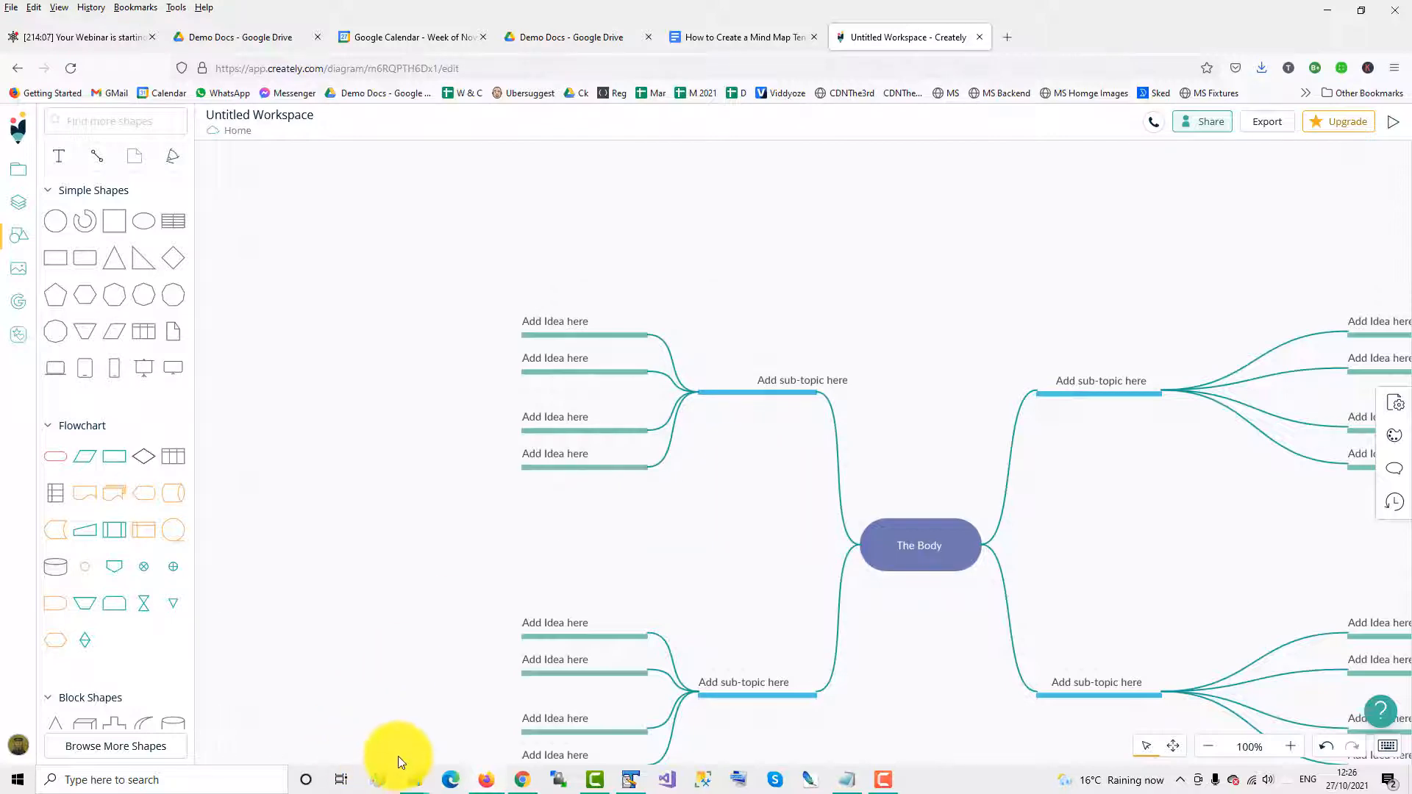
Show Downloads in File Explorer with Untitled Workspace.png beside the Google Docs document.
click(413, 780)
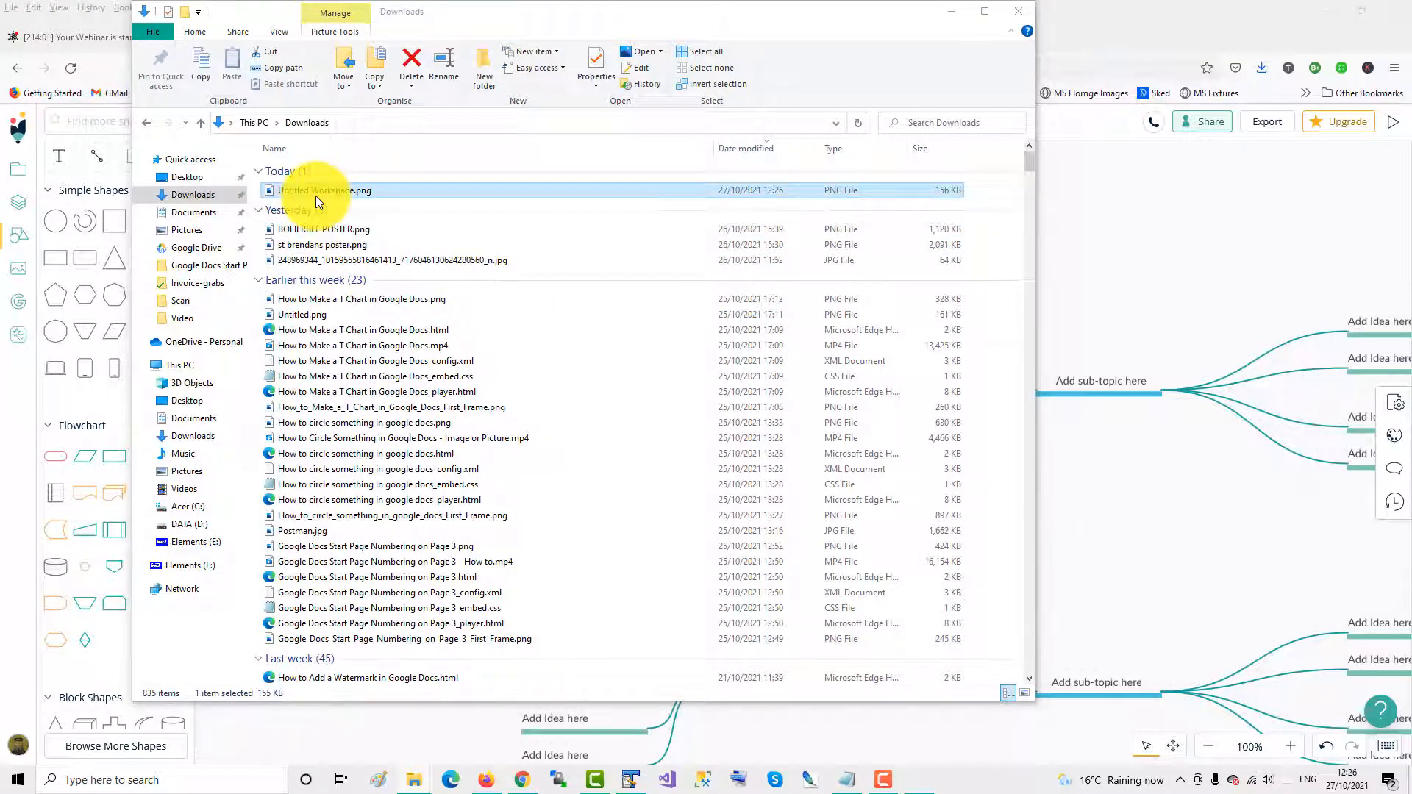
double_click(324, 190)
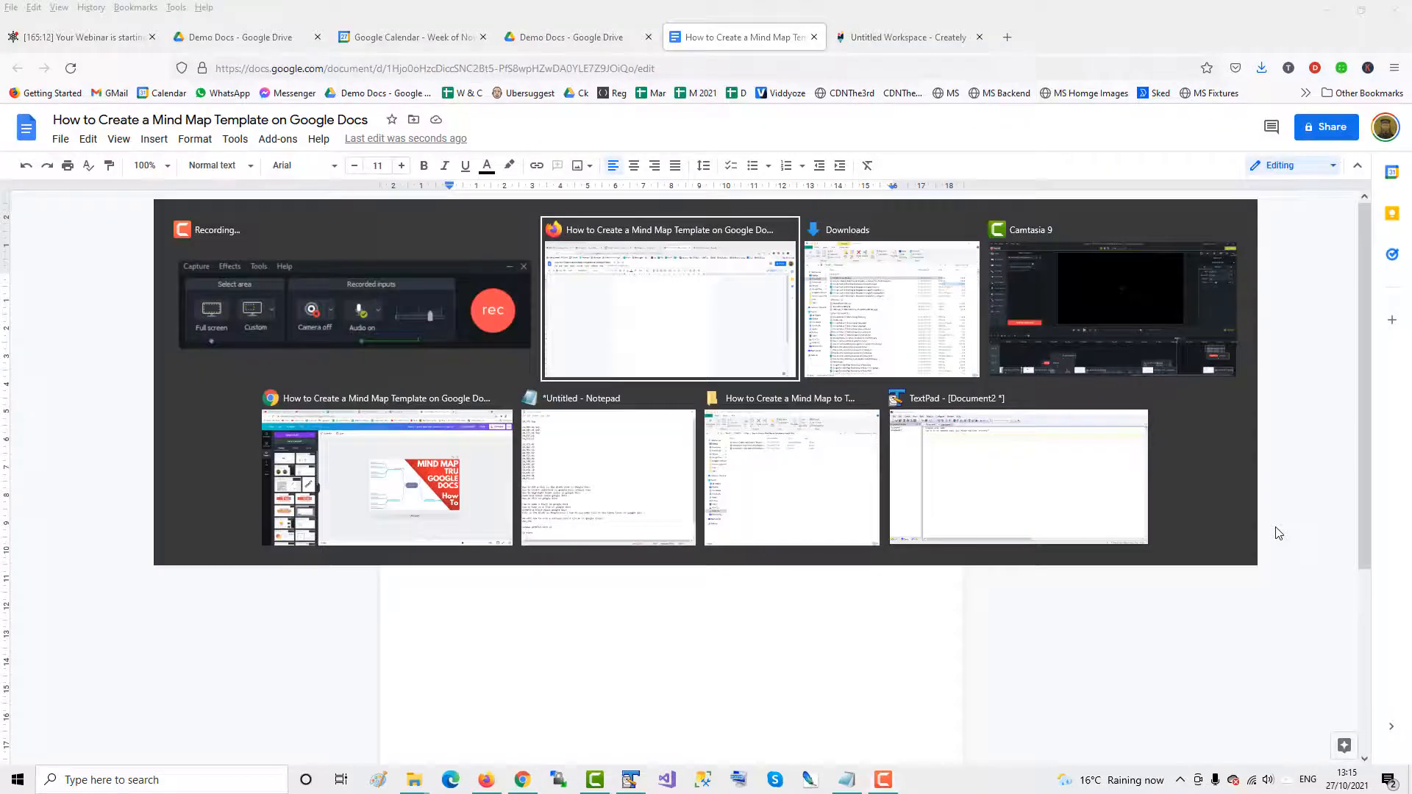
click(890, 230)
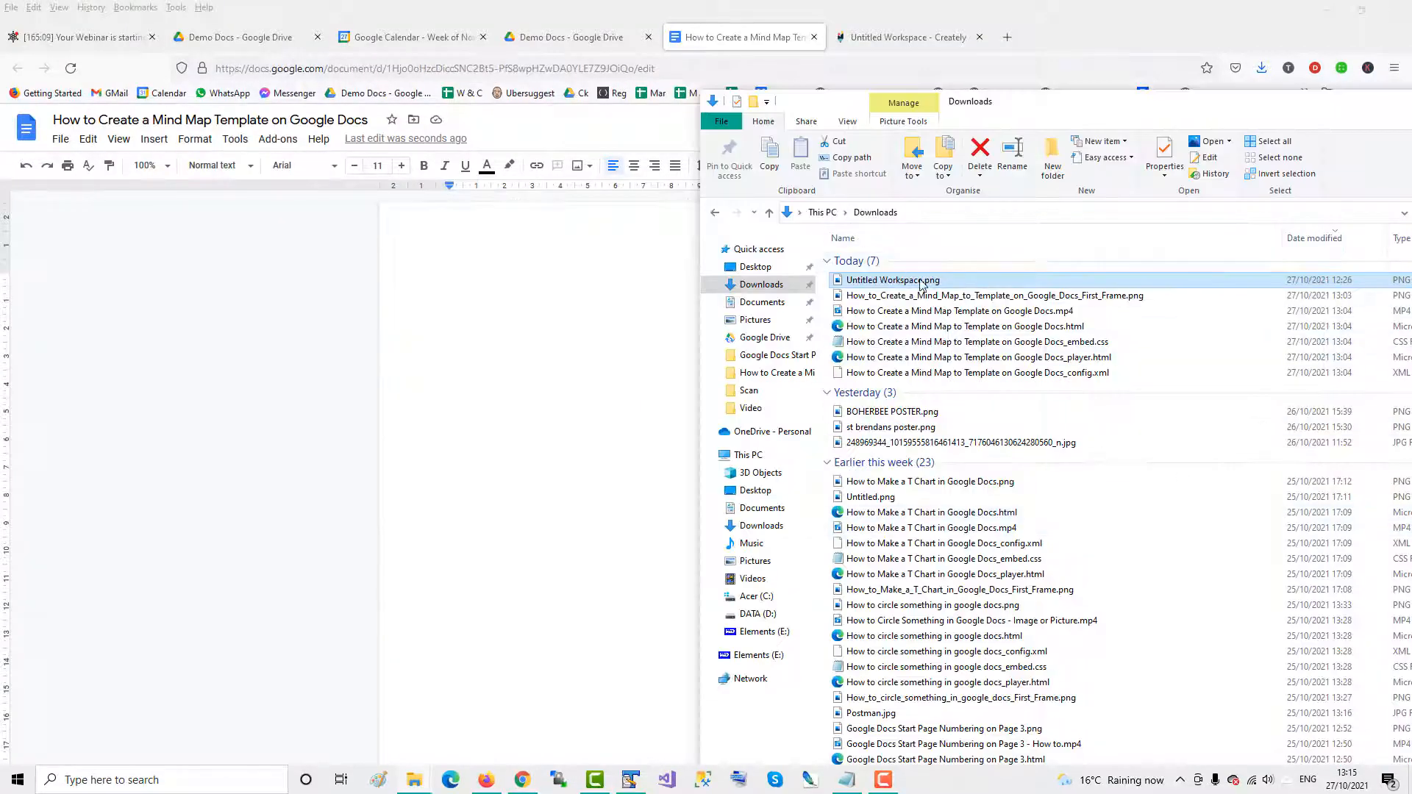